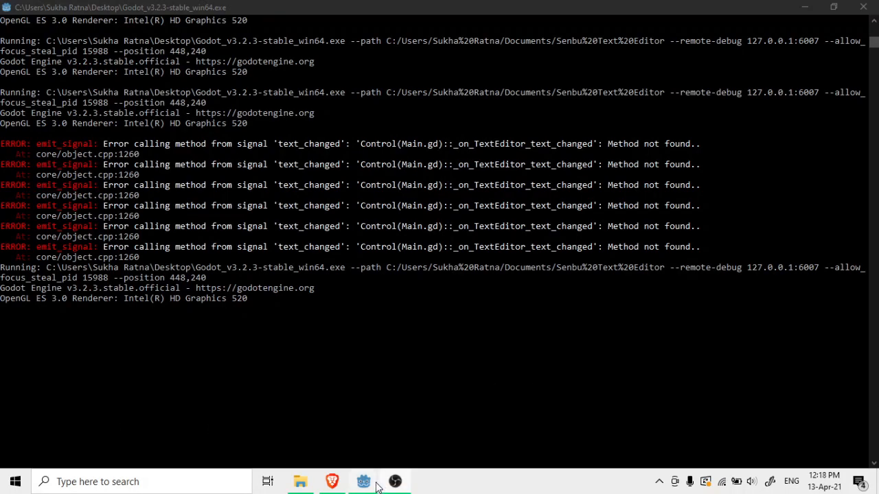
Bring up the Godot editor showing the Senbu Code Editor Main scene in 2D.
click(363, 482)
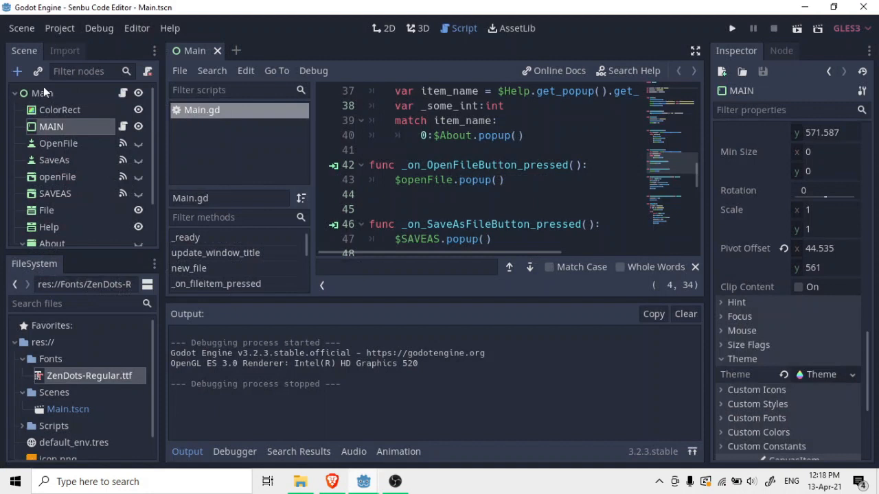
click(65, 50)
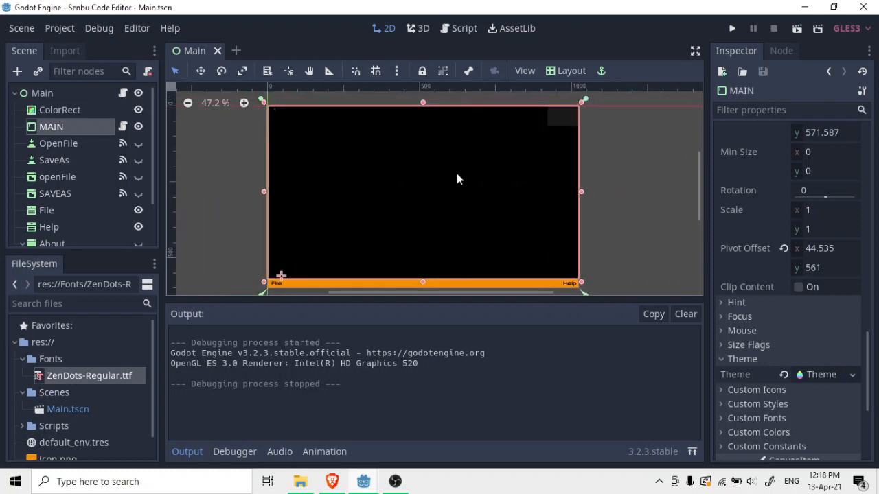
mouse_move(435, 243)
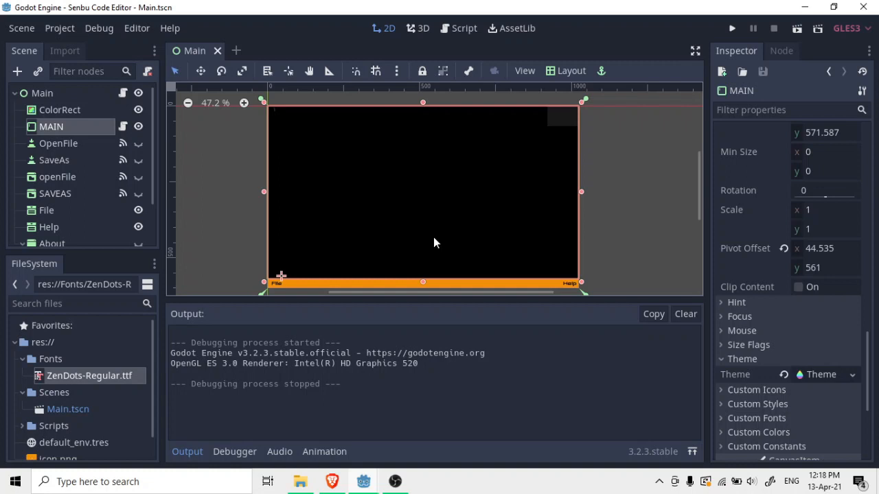
mouse_move(298, 294)
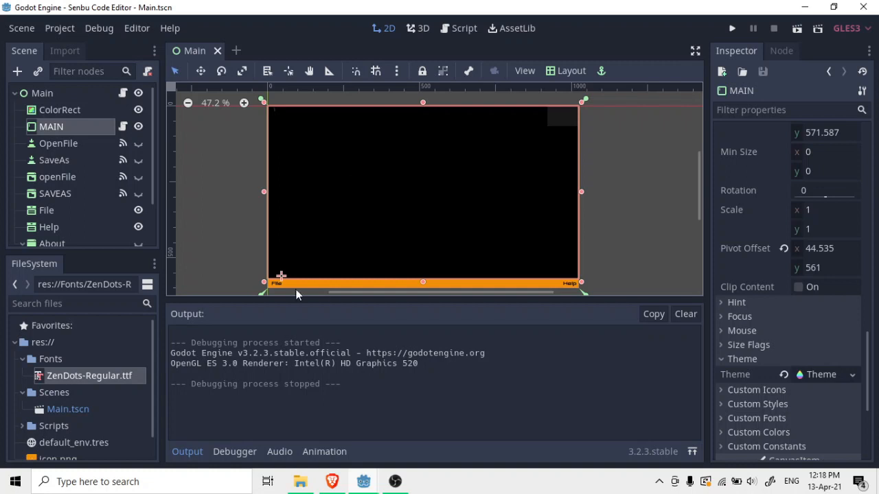
mouse_move(420, 190)
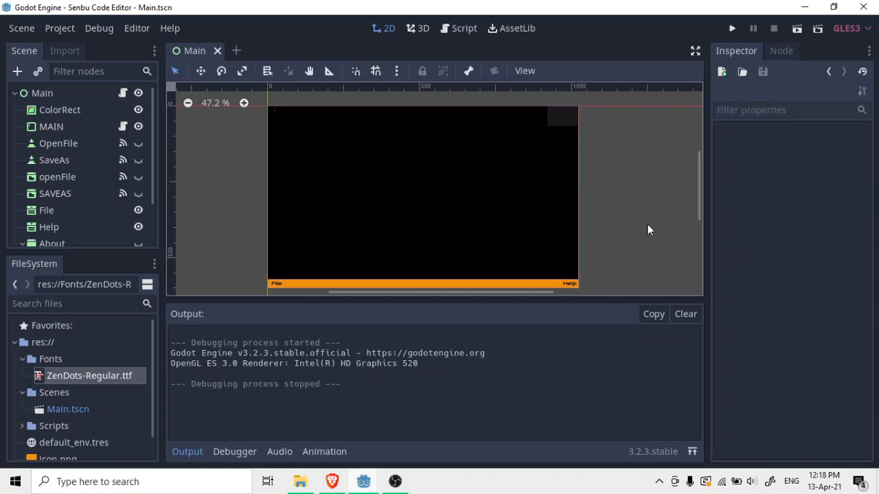
mouse_move(619, 142)
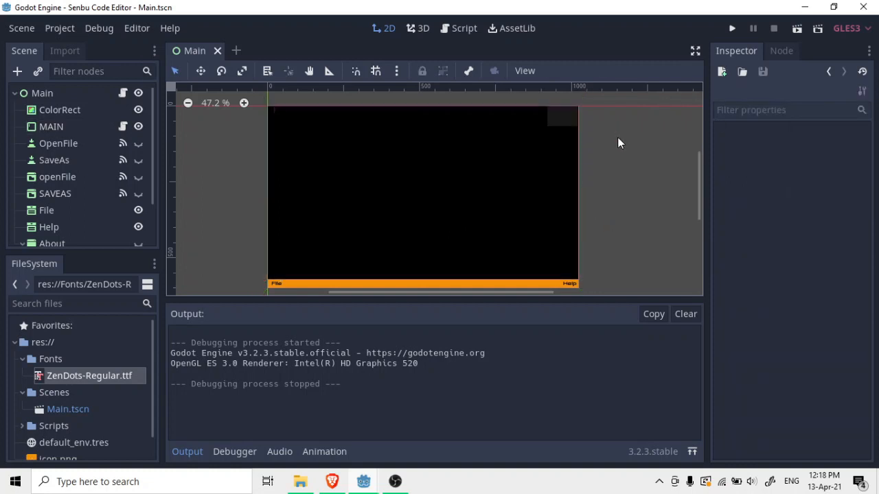
mouse_move(652, 137)
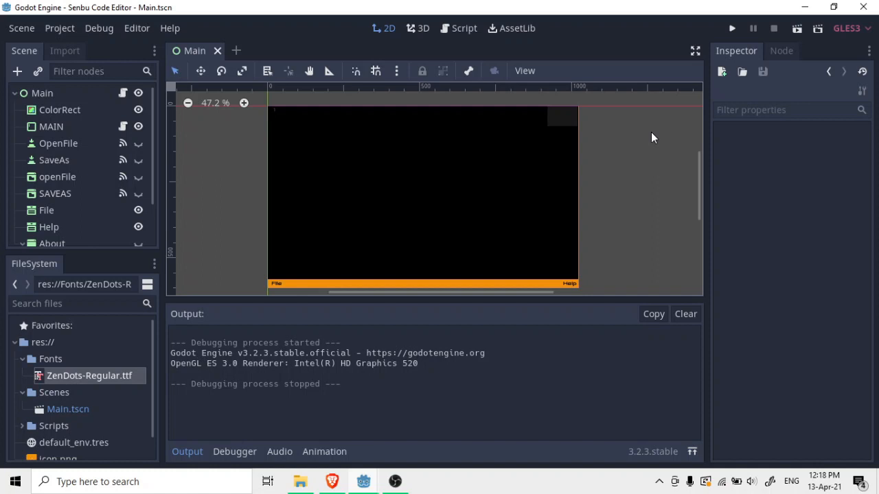
mouse_move(3, 385)
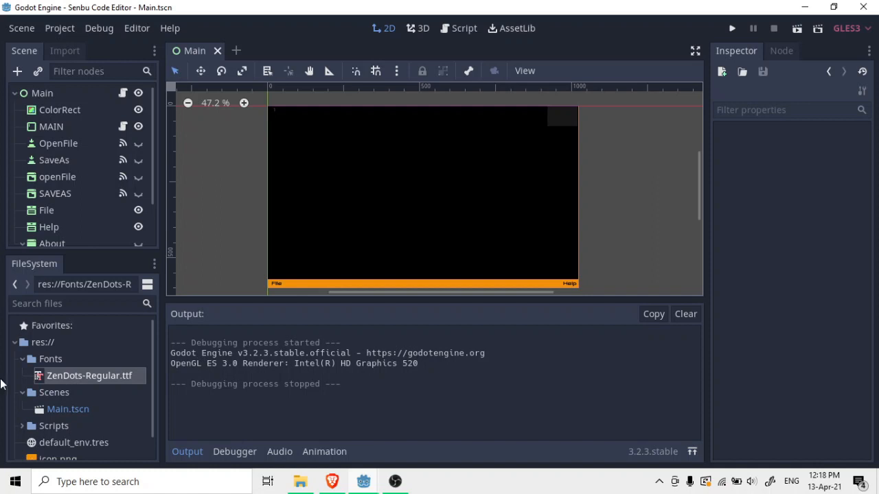
mouse_move(78, 390)
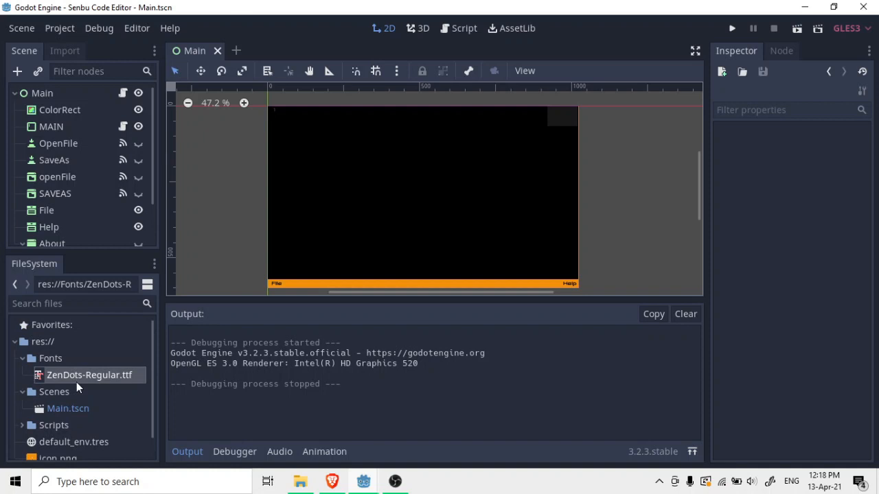
mouse_move(105, 426)
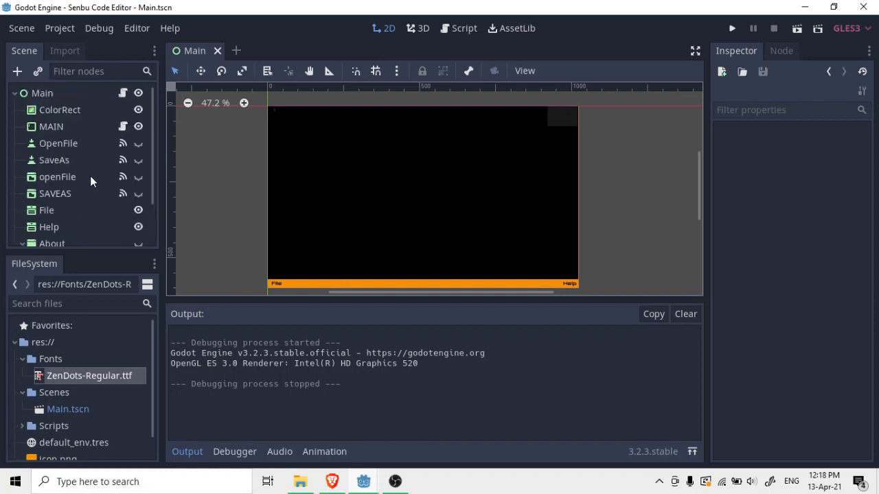
click(50, 126)
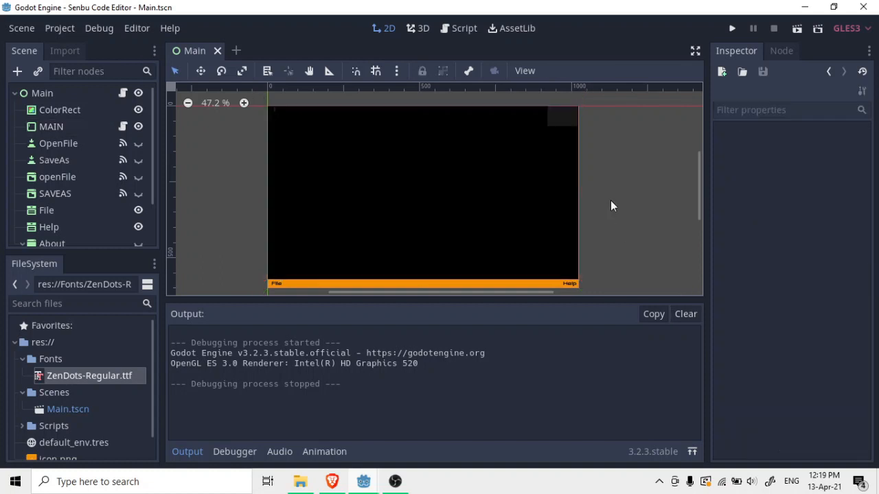
mouse_move(466, 38)
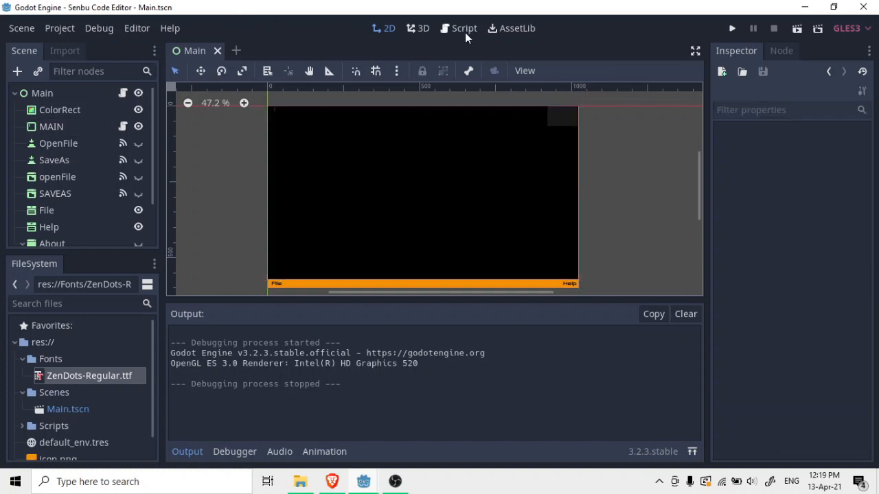
mouse_move(426, 166)
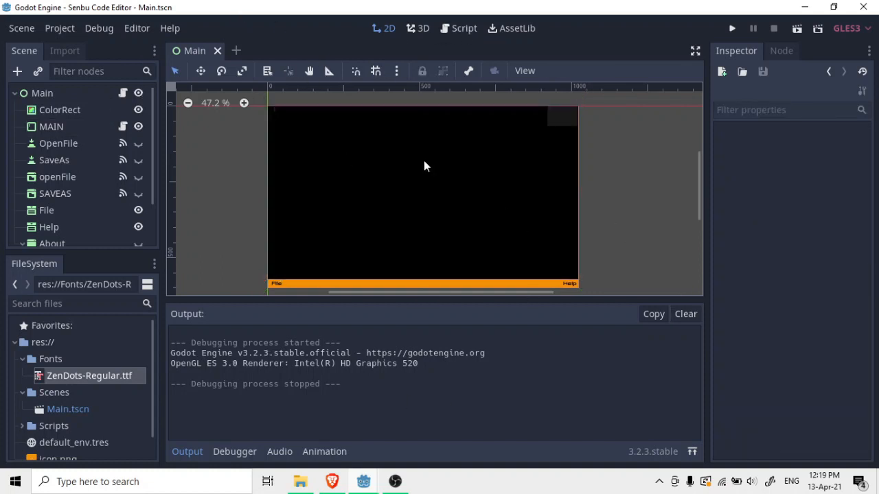
View Main.gd with its _on_helpitem_pressed About dialog function.
click(467, 28)
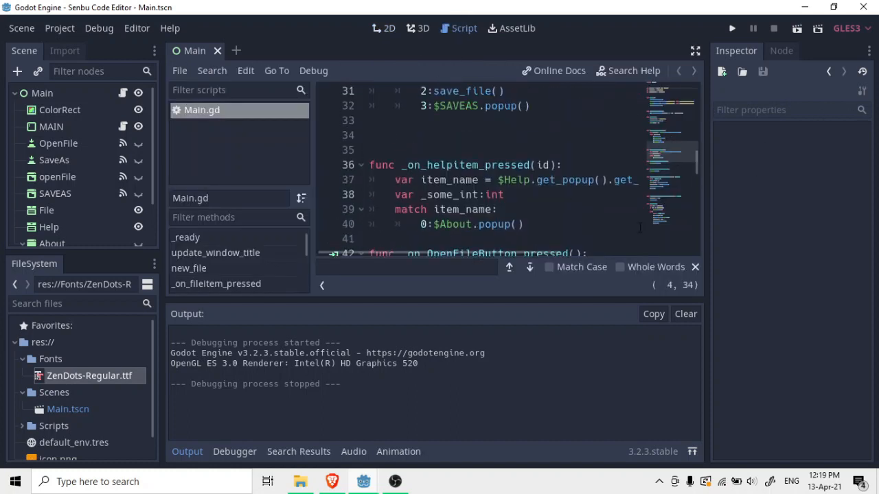
mouse_move(719, 219)
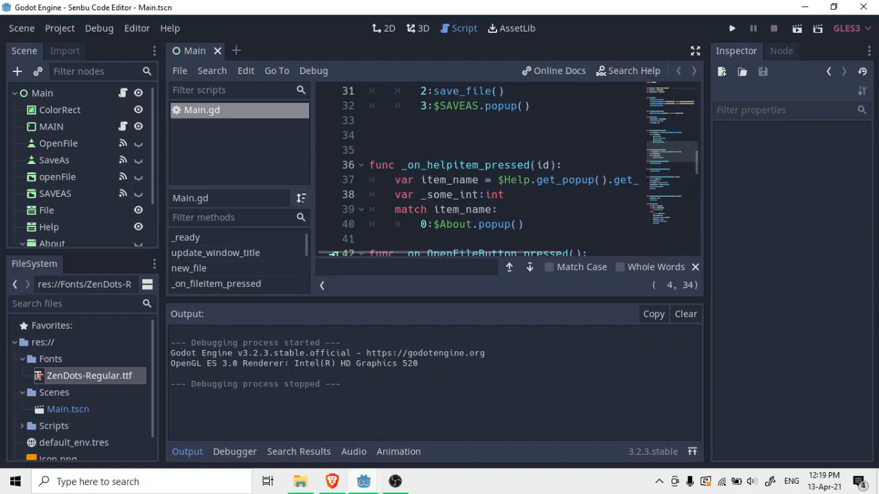
mouse_move(342, 52)
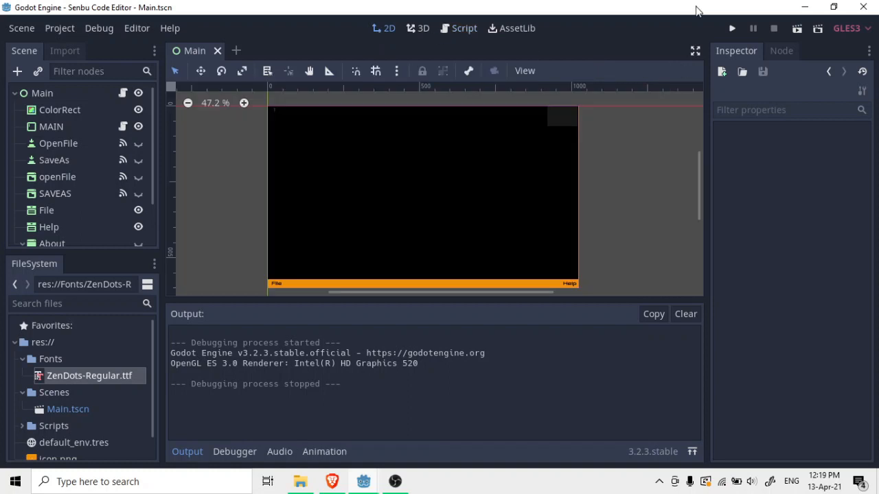
mouse_move(730, 28)
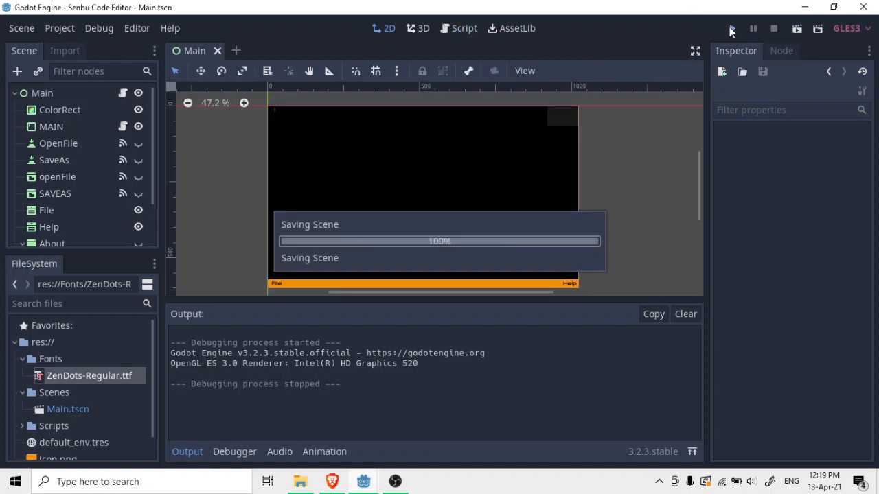
Run the project to launch Senbu Code Editor with an untitled document.
click(732, 27)
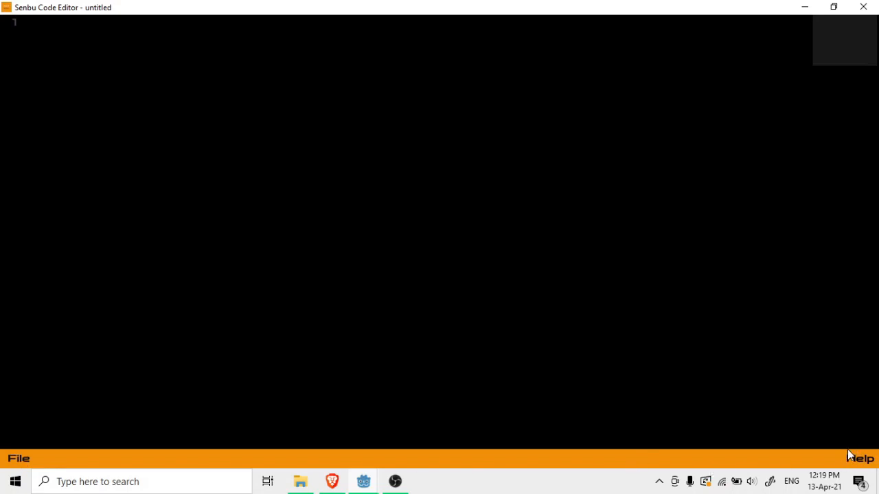
mouse_move(8, 459)
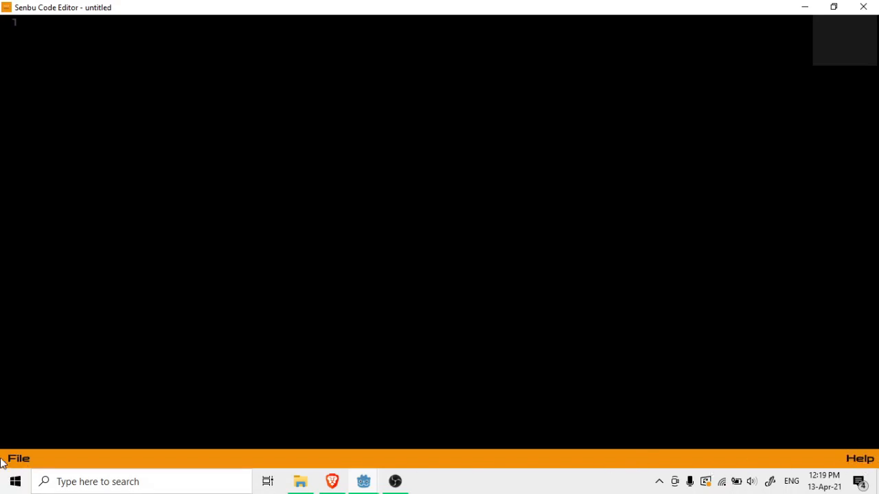
mouse_move(165, 466)
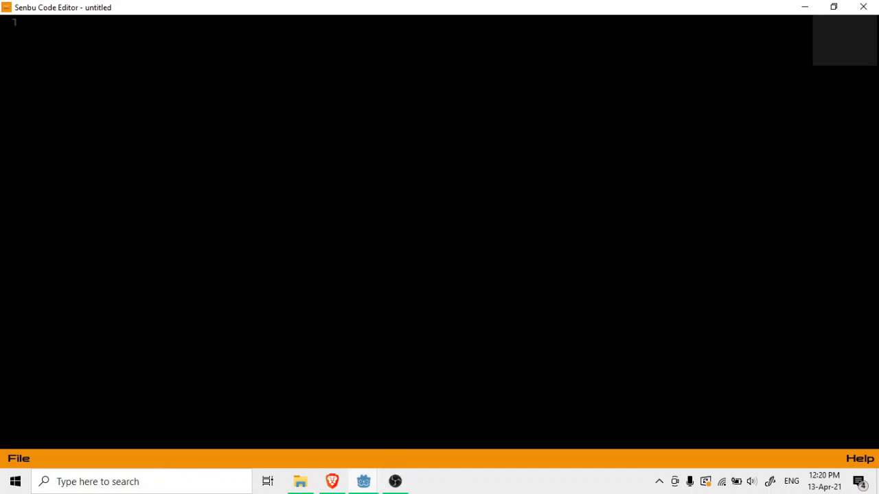
click(859, 450)
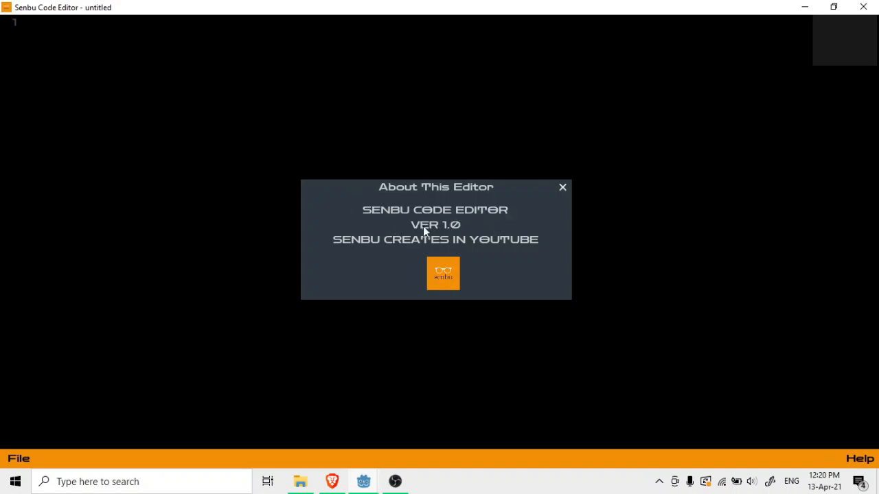
mouse_move(404, 259)
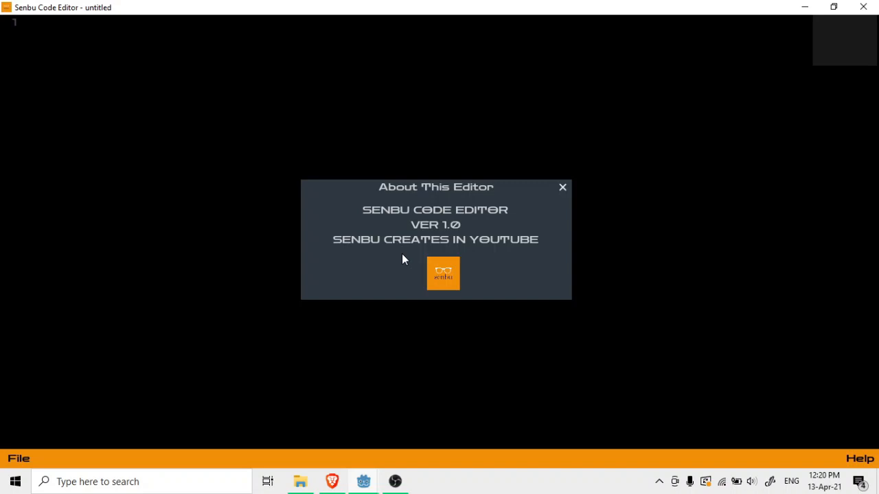
mouse_move(361, 247)
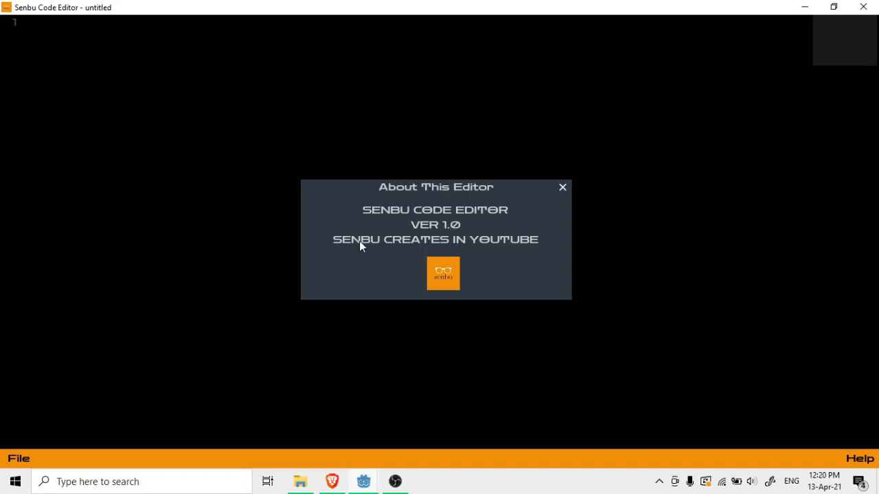
mouse_move(516, 276)
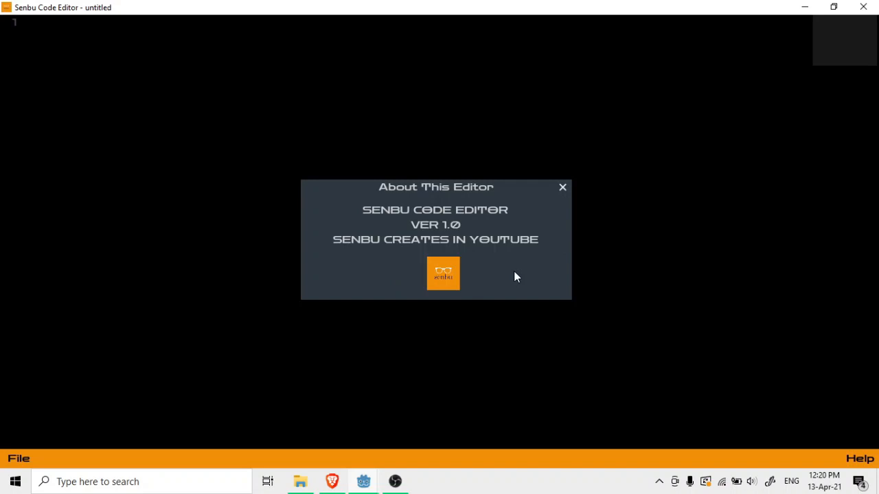
mouse_move(467, 269)
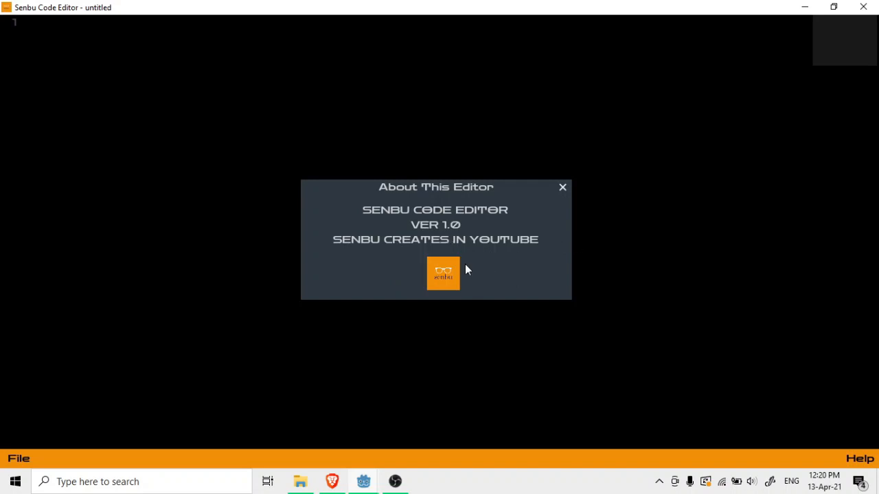
mouse_move(736, 485)
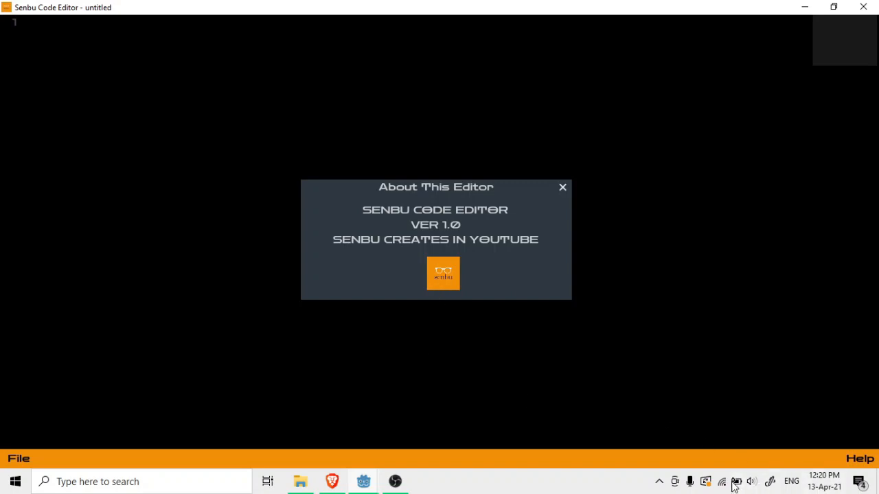
mouse_move(433, 252)
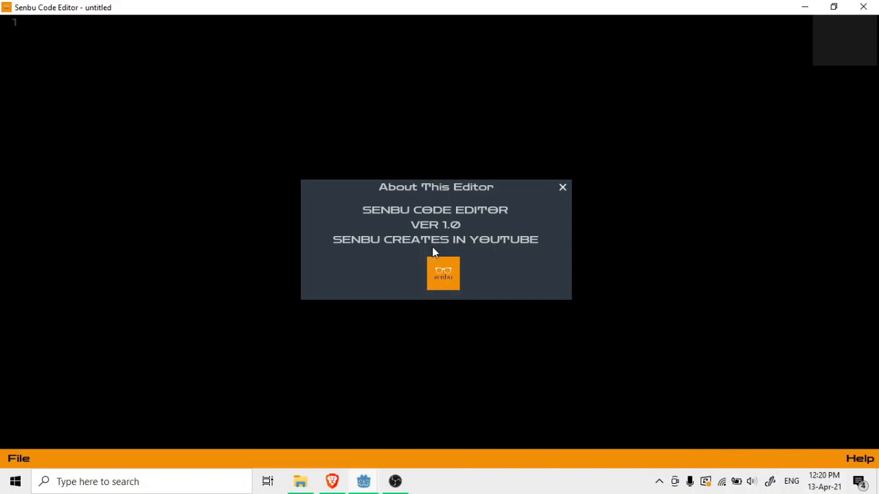
click(562, 186)
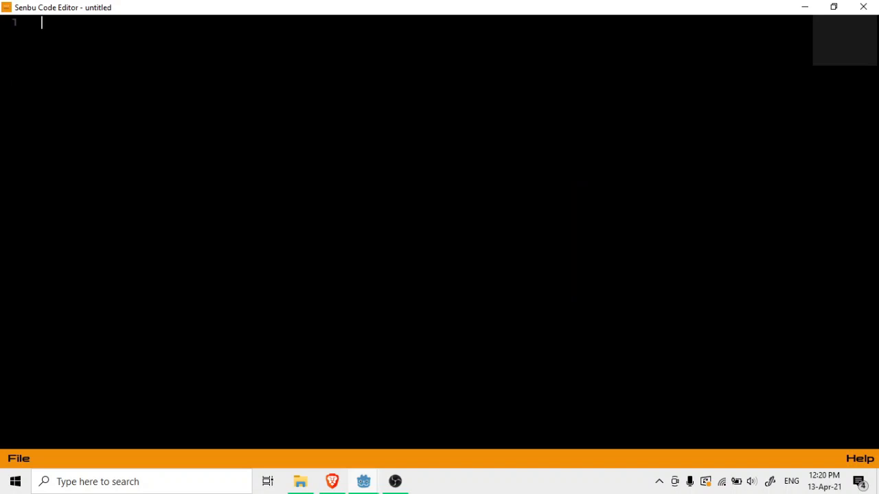
Test the untitled document with random text, a print("hello") line, and select-all.
text(yyasyydgsaygdy)
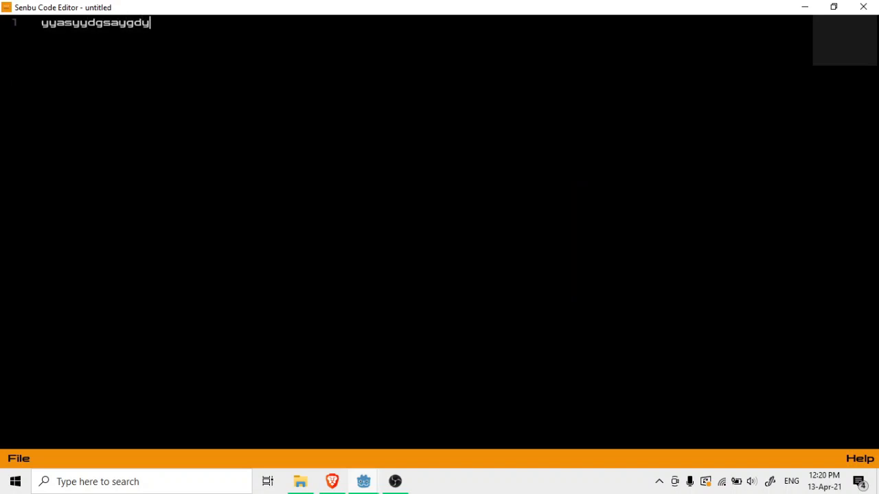
text(ashdusahdusahu)
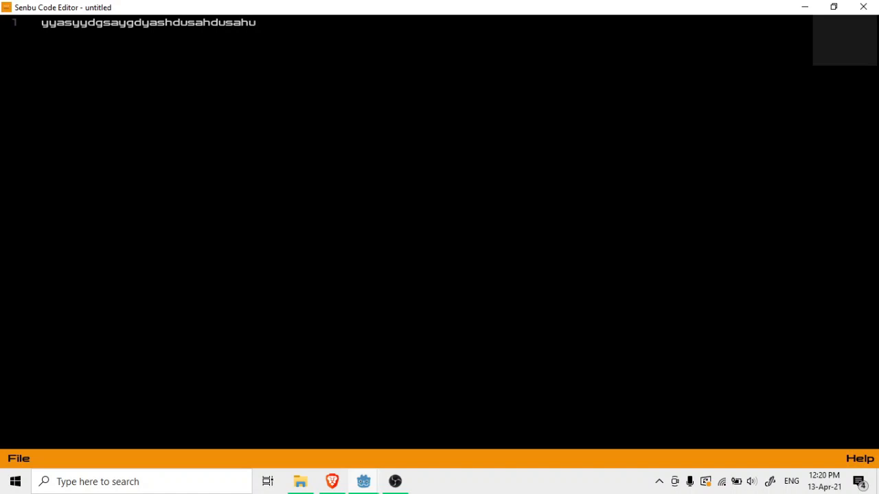
key(Backspace)
text(p)
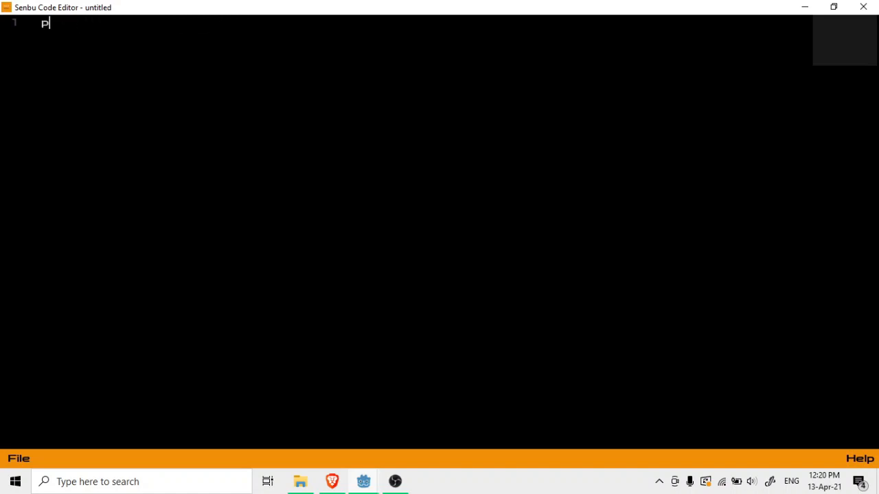
text(rint(")
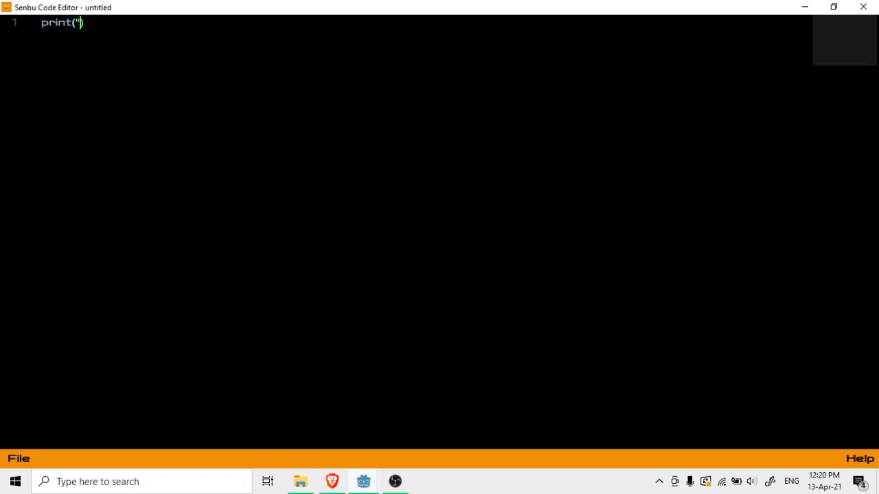
text(hel)
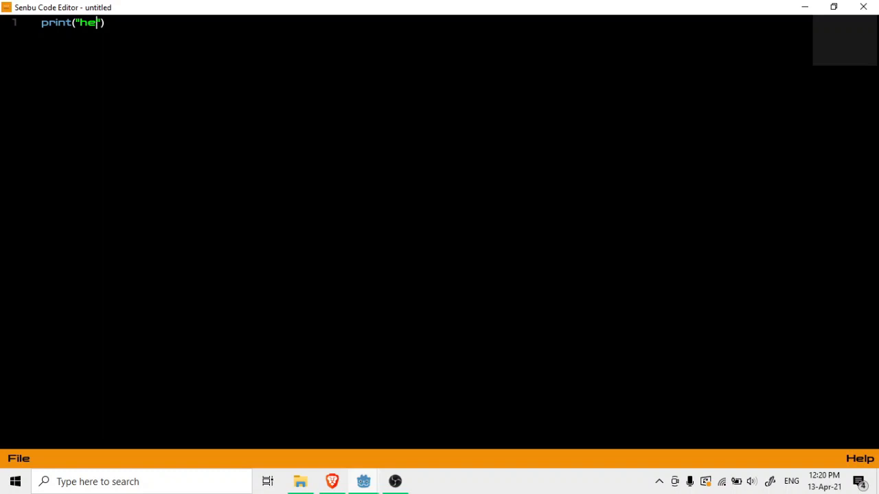
text(lo)
text(asdsaudhuifhusdf)
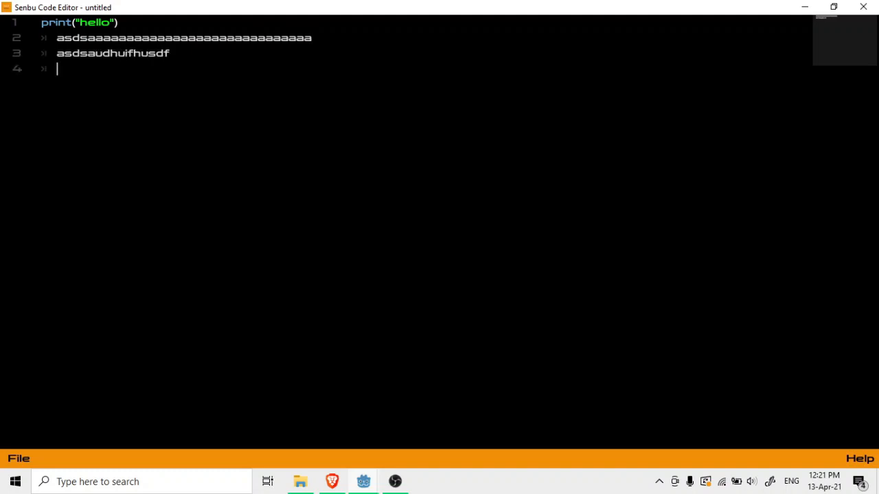
text(sajfasuiohfusahf)
text(snfkshfdshfsuidhf)
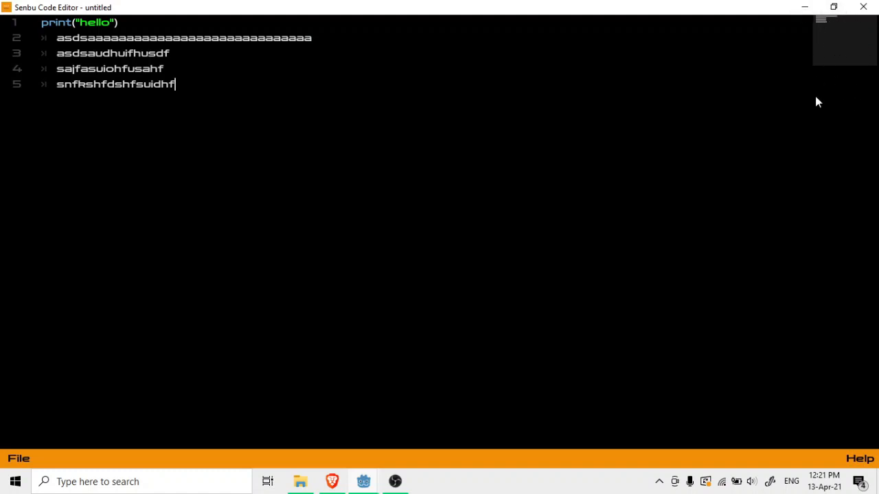
mouse_move(847, 68)
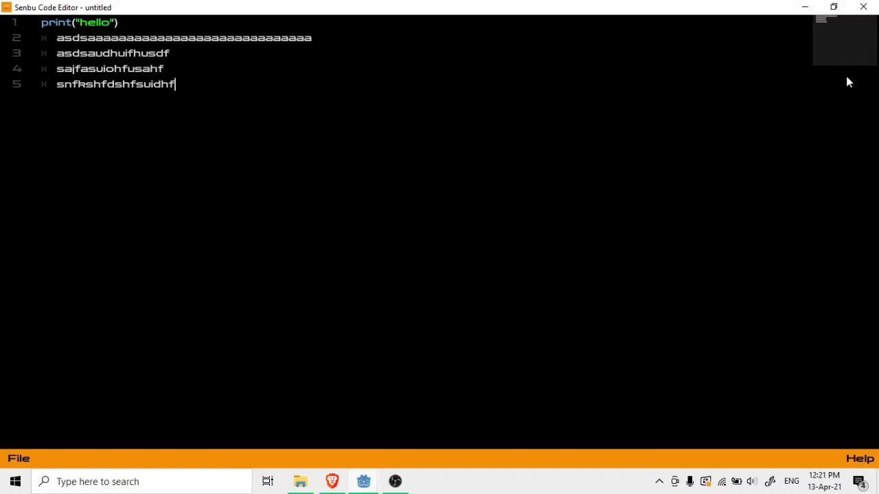
key(ctrl+a)
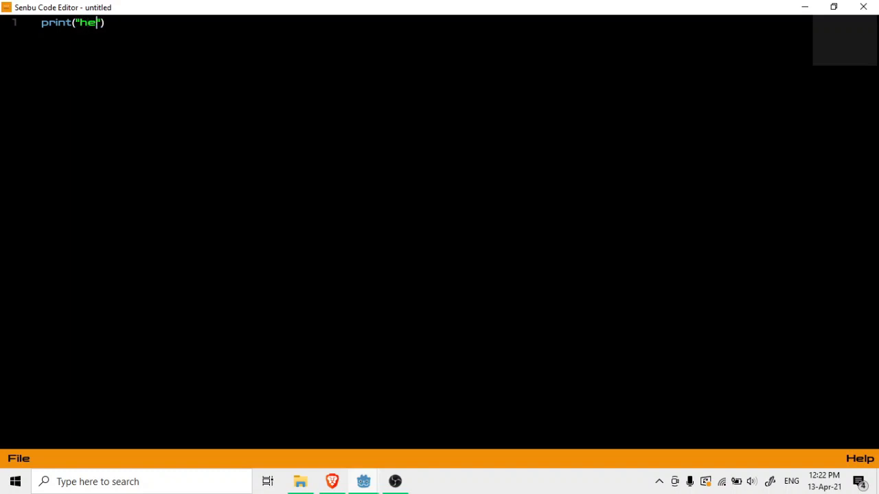
Complete print("hello") as the document's only line and open the File menu.
text(llo)
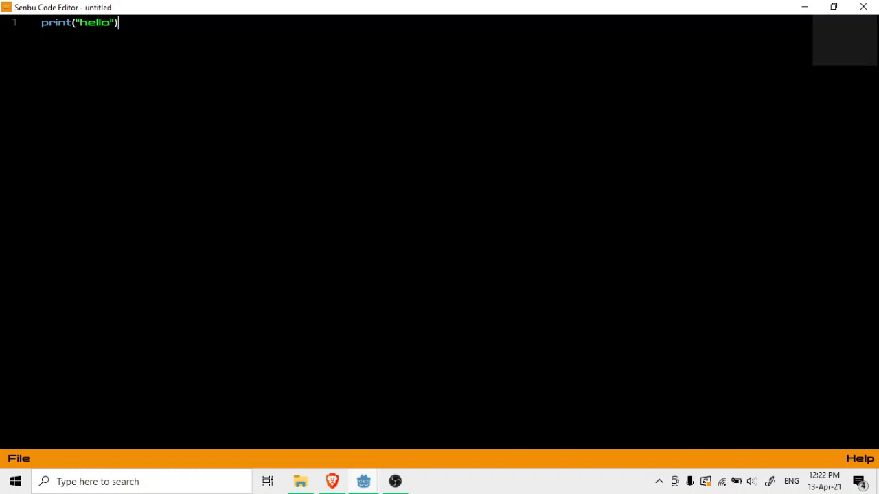
click(19, 457)
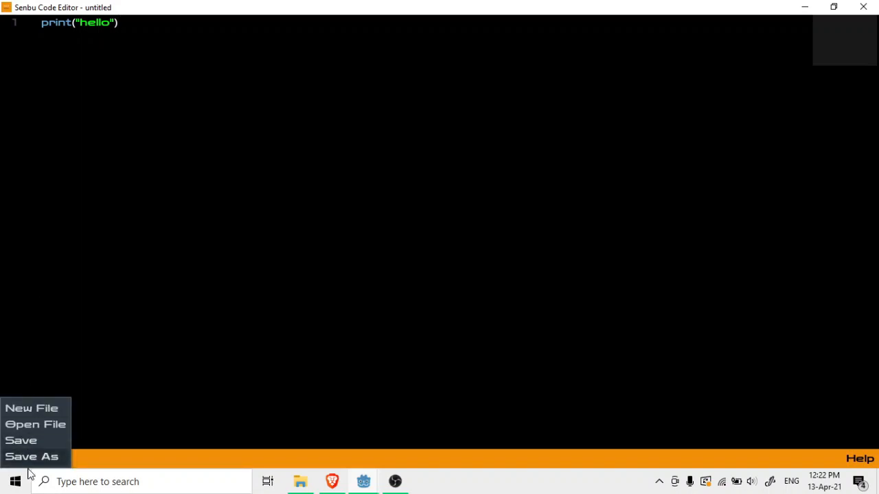
Start Save As, create a new 'python' folder, and open it.
click(31, 457)
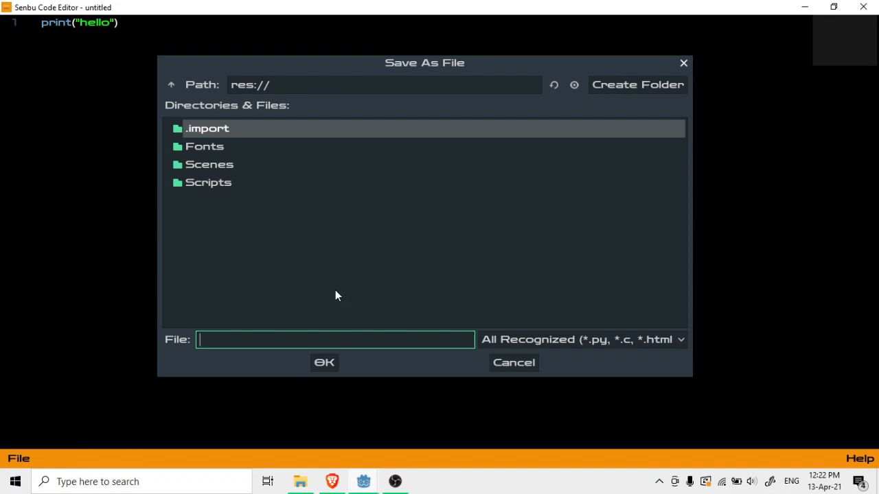
mouse_move(171, 85)
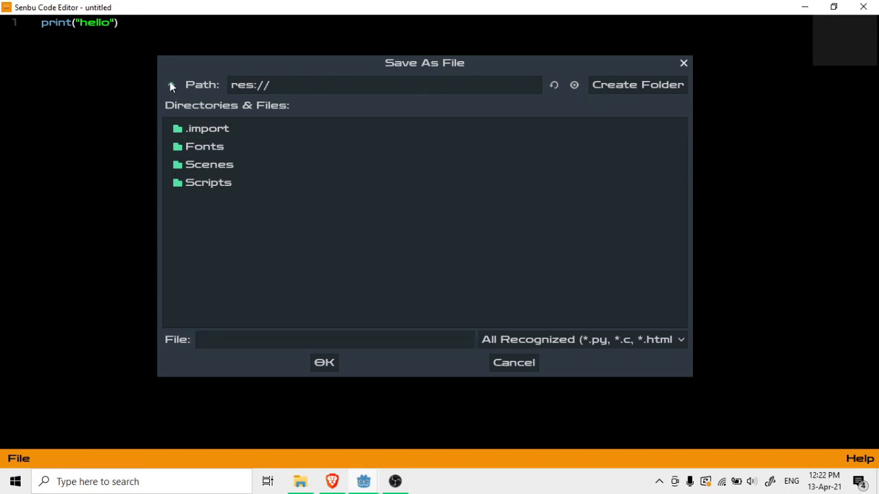
click(385, 85)
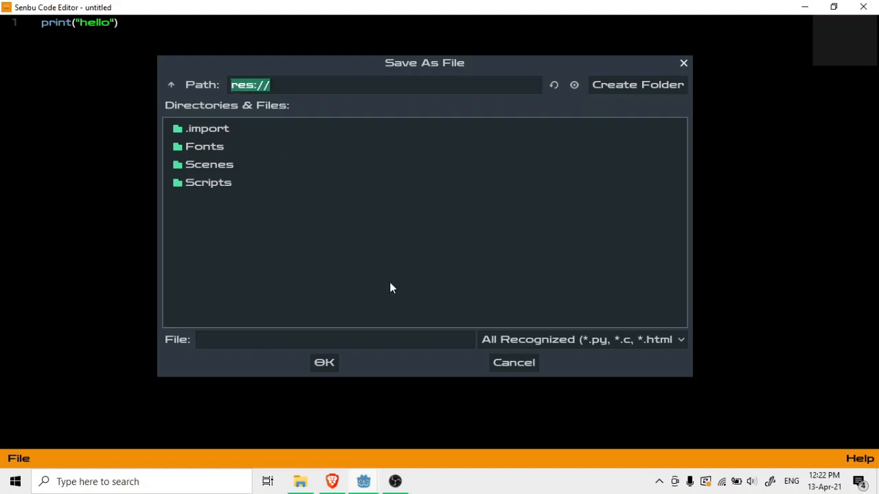
click(637, 84)
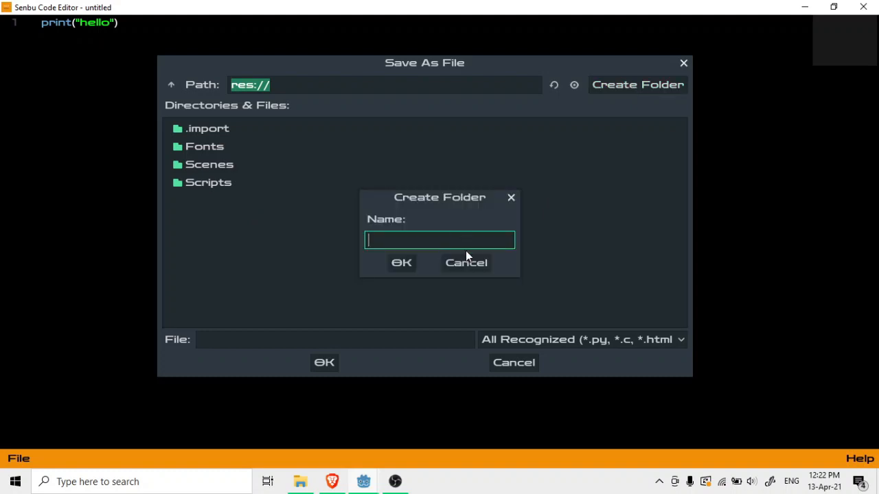
text(pytho)
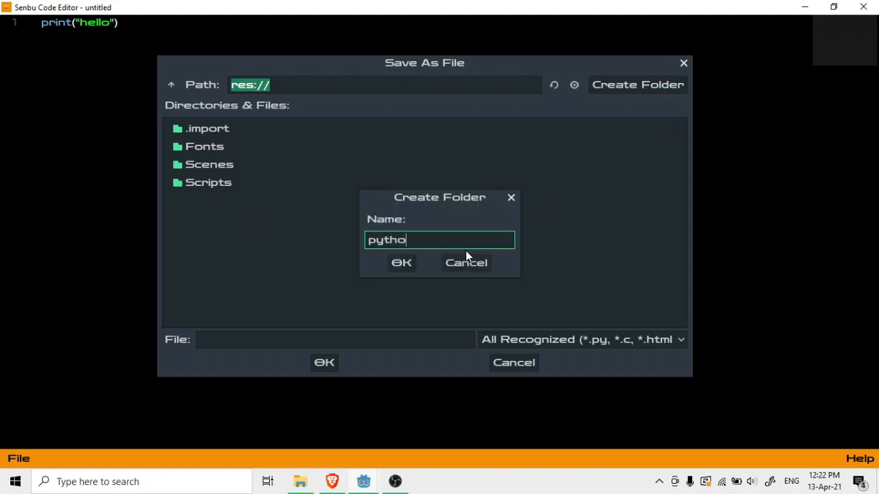
click(401, 263)
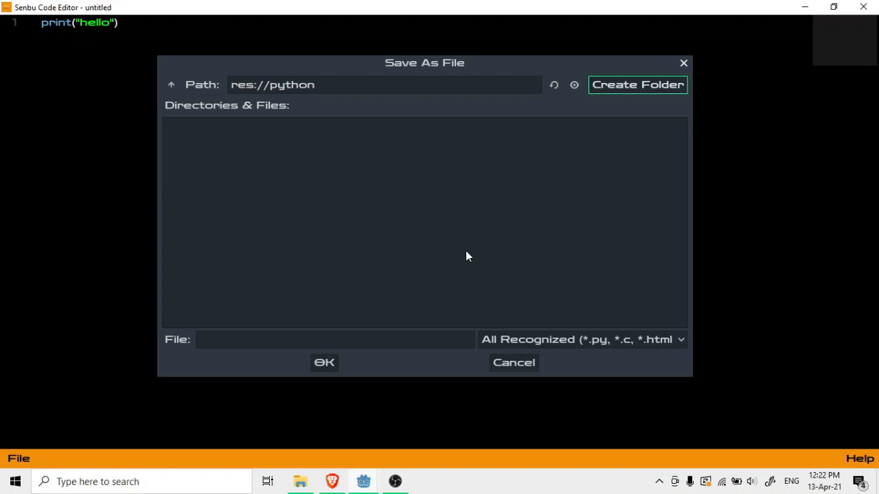
mouse_move(291, 101)
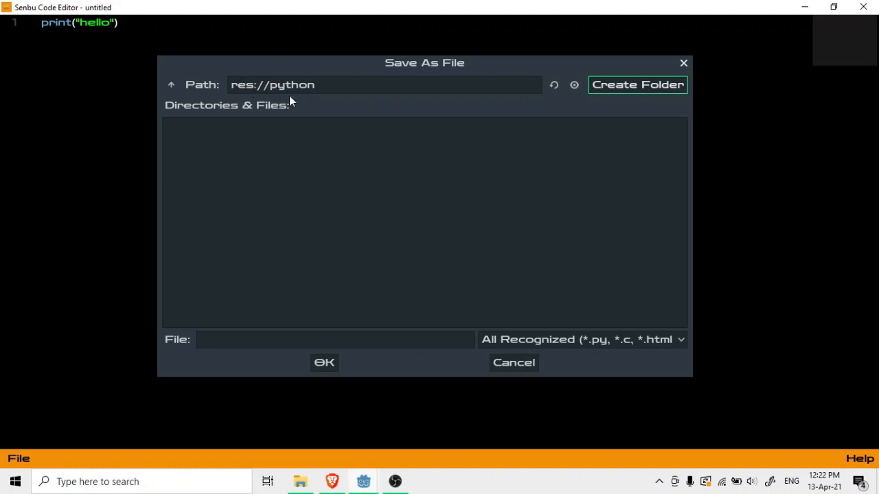
click(171, 85)
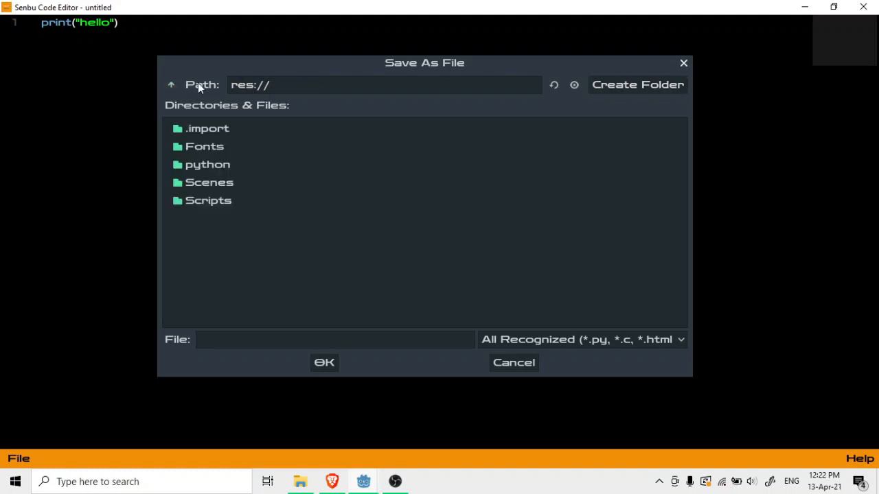
mouse_move(445, 249)
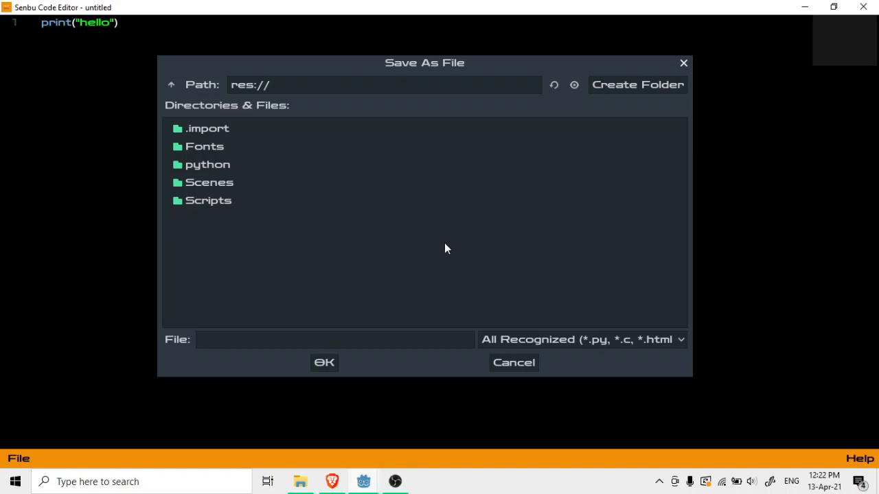
mouse_move(250, 240)
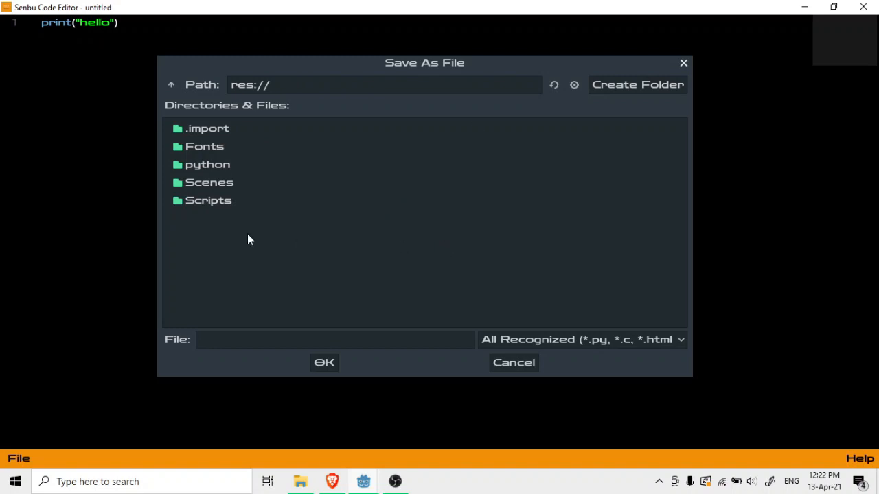
mouse_move(220, 170)
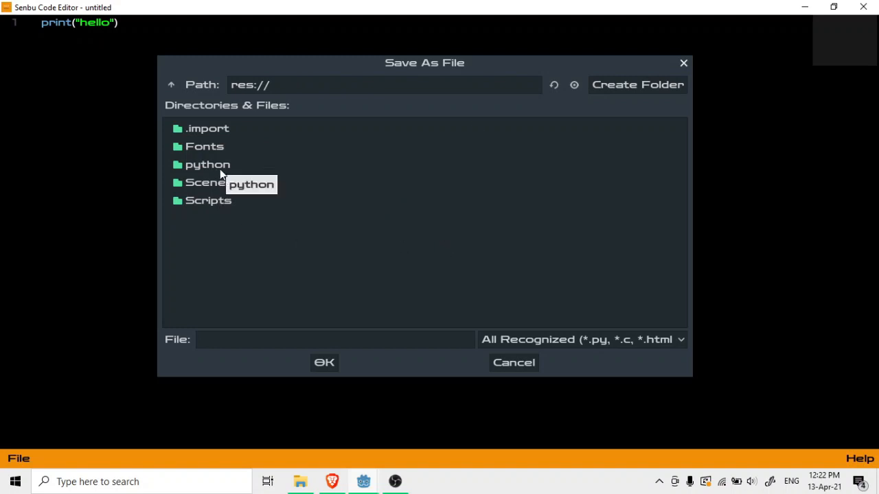
double_click(207, 164)
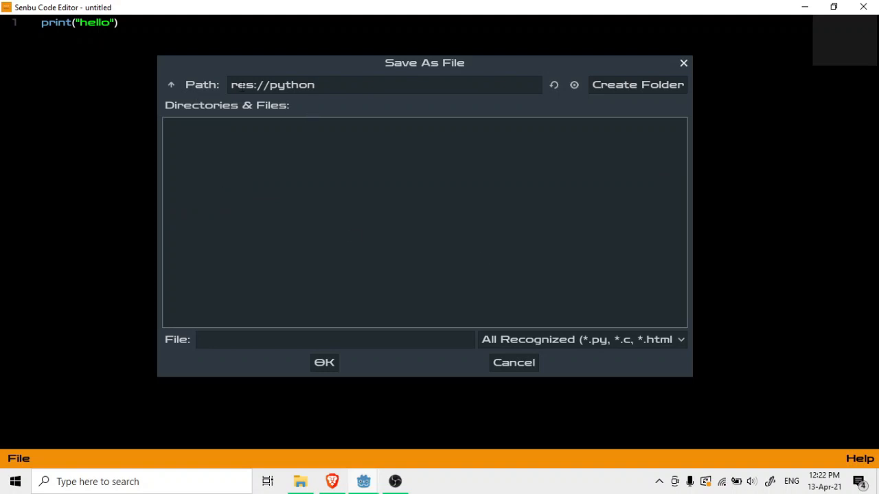
mouse_move(524, 372)
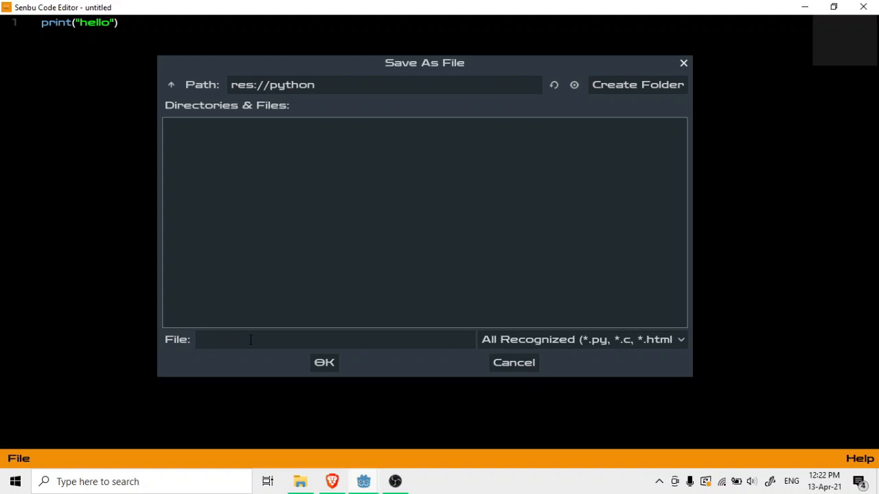
Save the script as hello.py with the *.py Python file type.
click(335, 339)
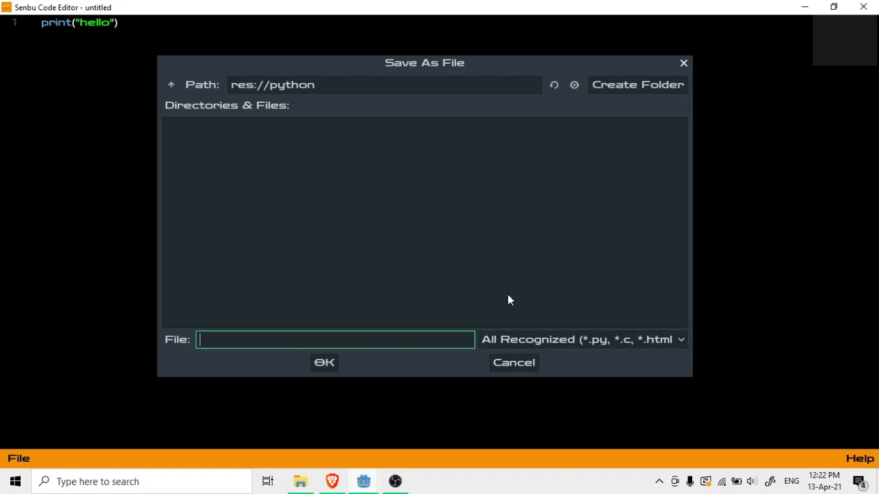
text(hel)
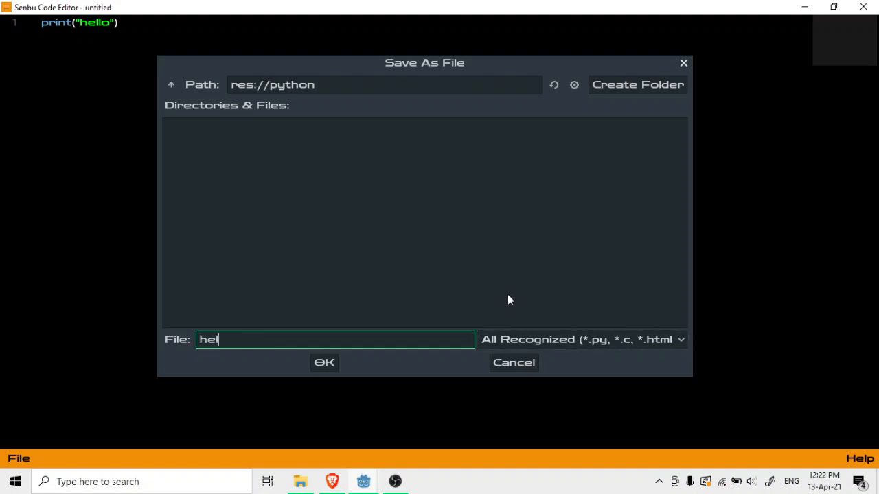
click(582, 339)
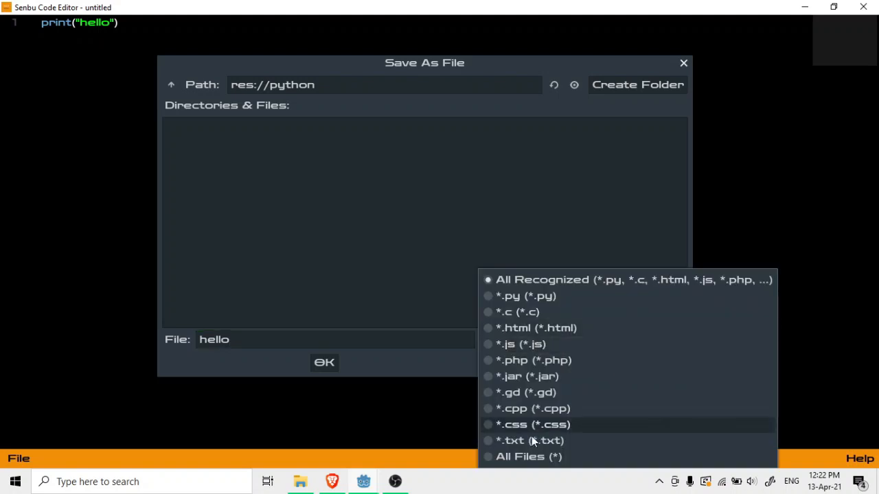
mouse_move(536, 328)
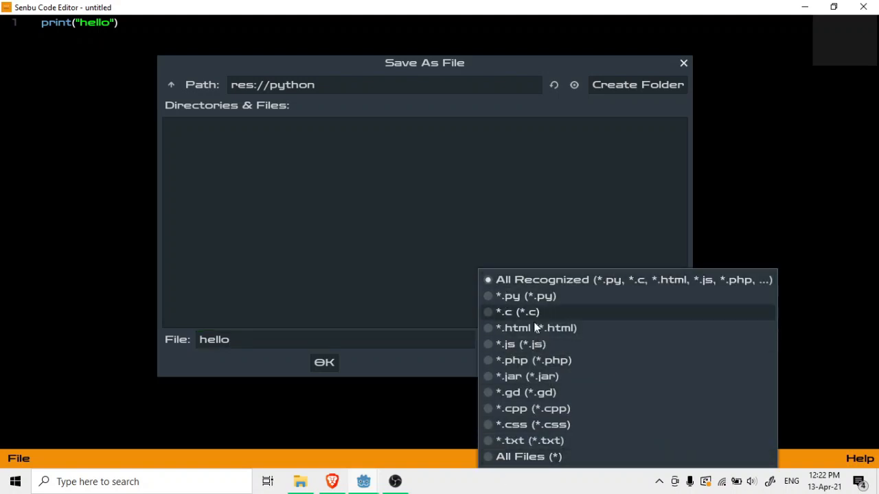
mouse_move(507, 346)
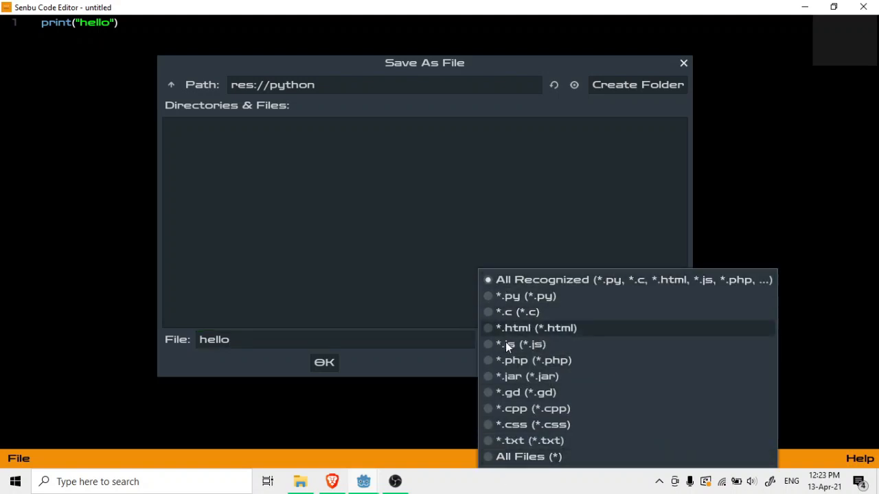
mouse_move(592, 376)
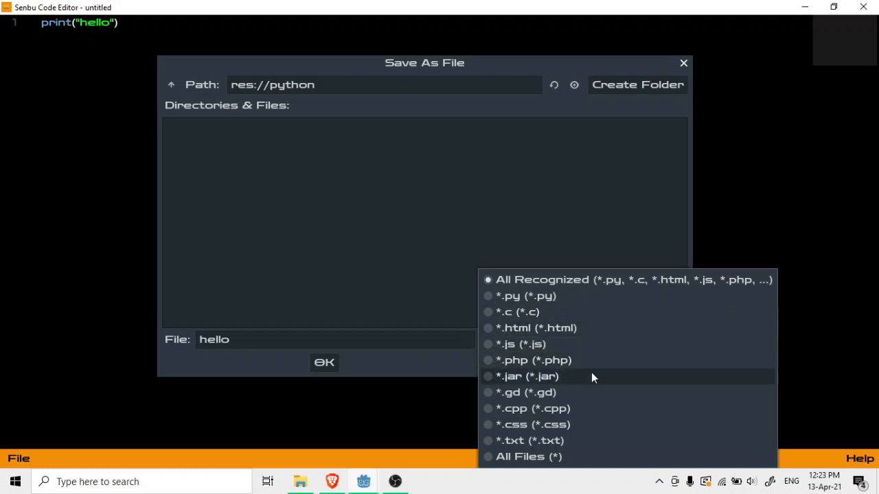
mouse_move(532, 425)
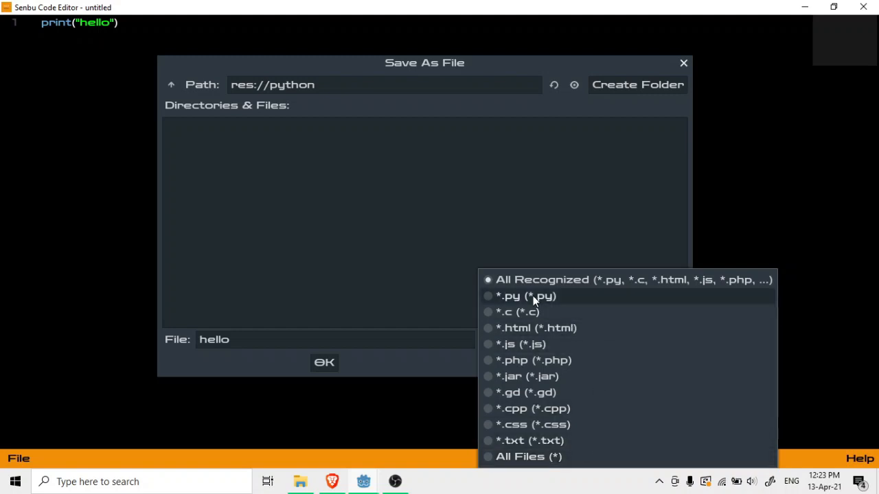
mouse_move(515, 297)
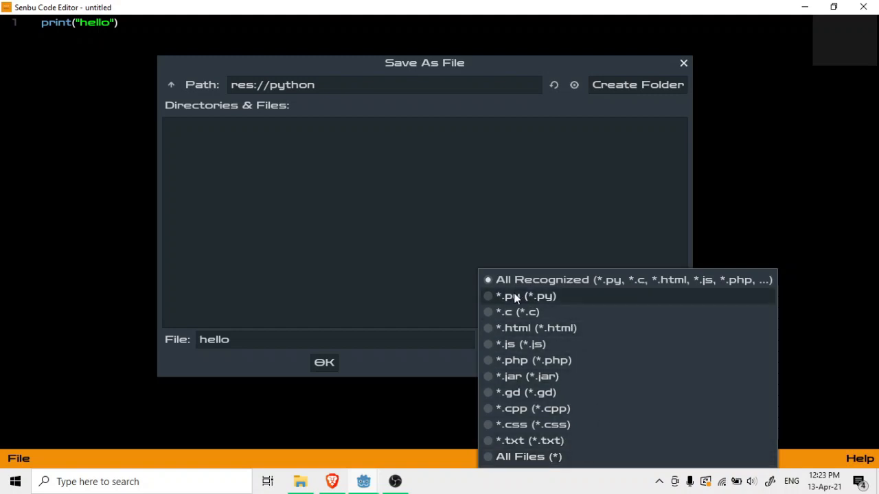
click(519, 296)
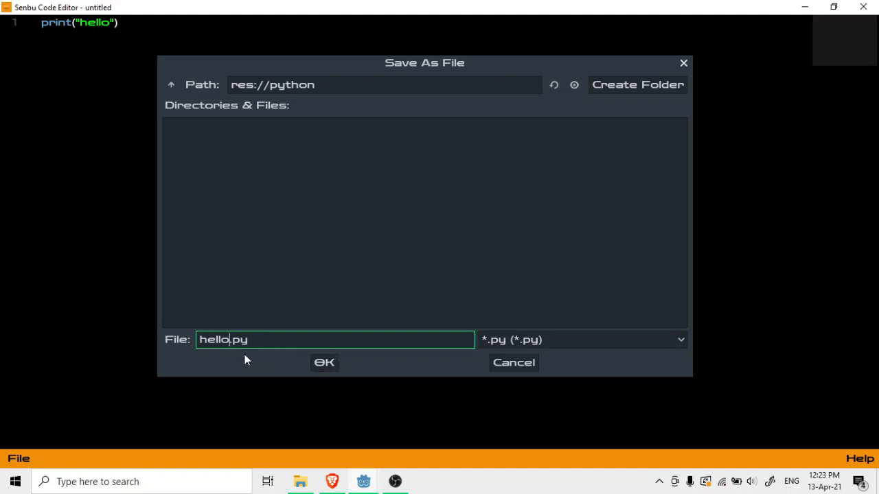
mouse_move(229, 355)
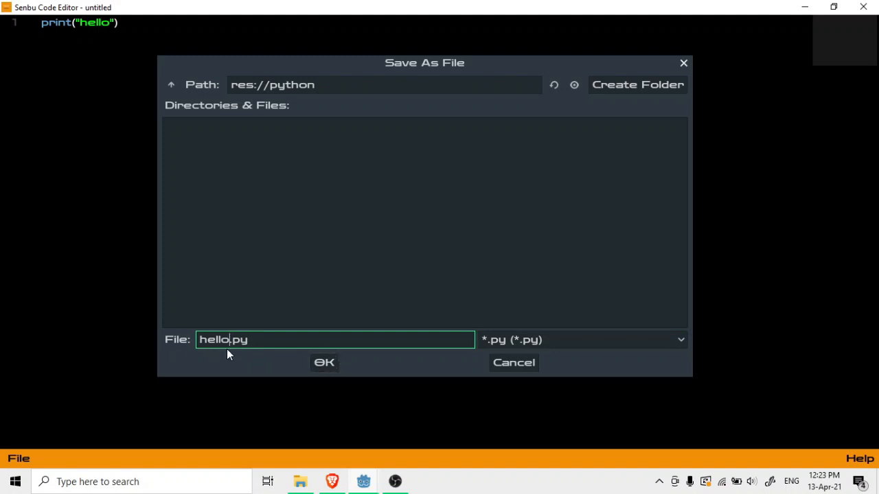
mouse_move(325, 362)
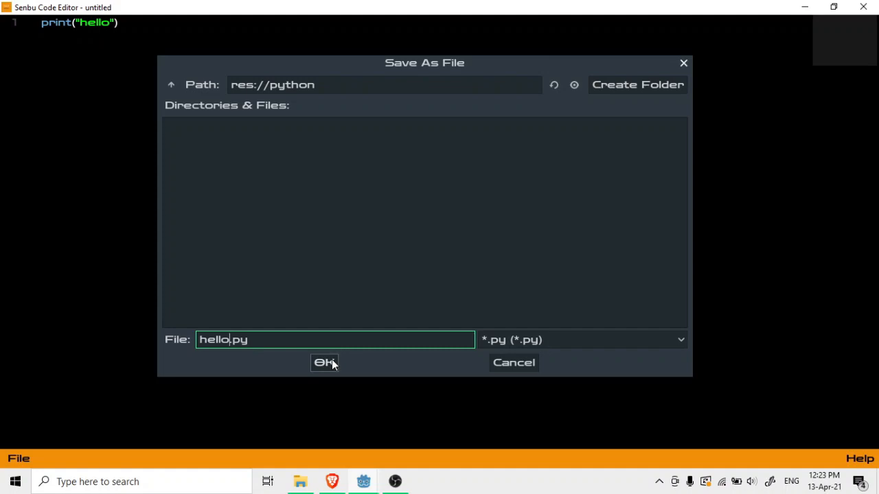
click(323, 363)
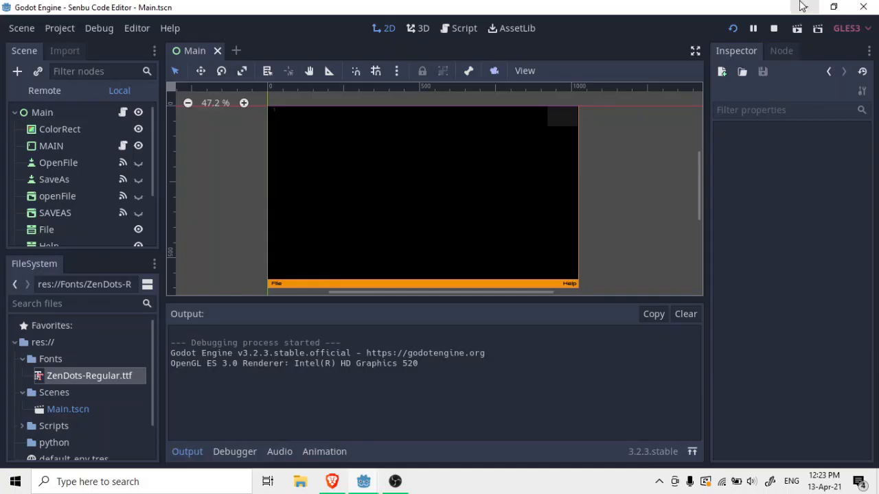
Open res:// in the file manager and open python/hello.py in Visual Studio Code.
right_click(89, 376)
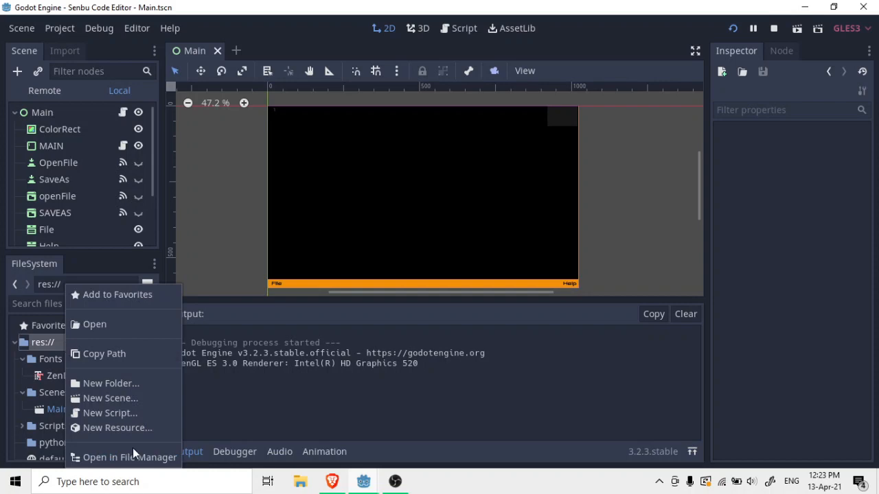
click(122, 457)
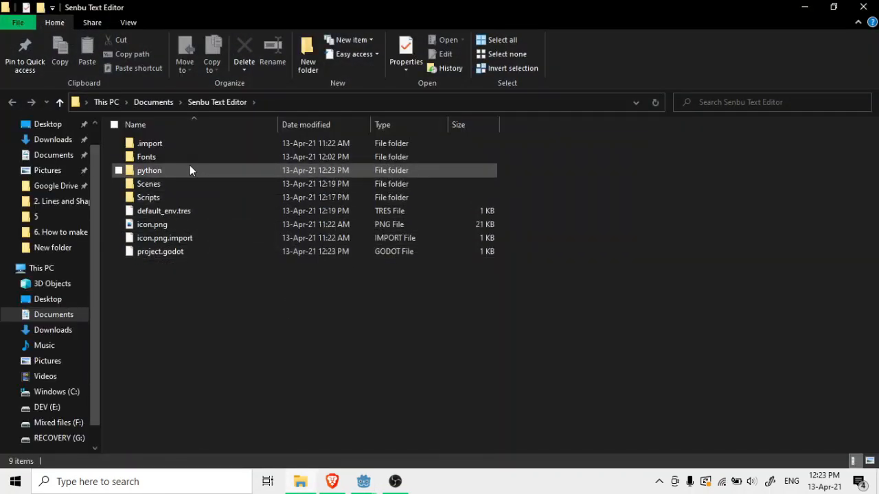
double_click(149, 170)
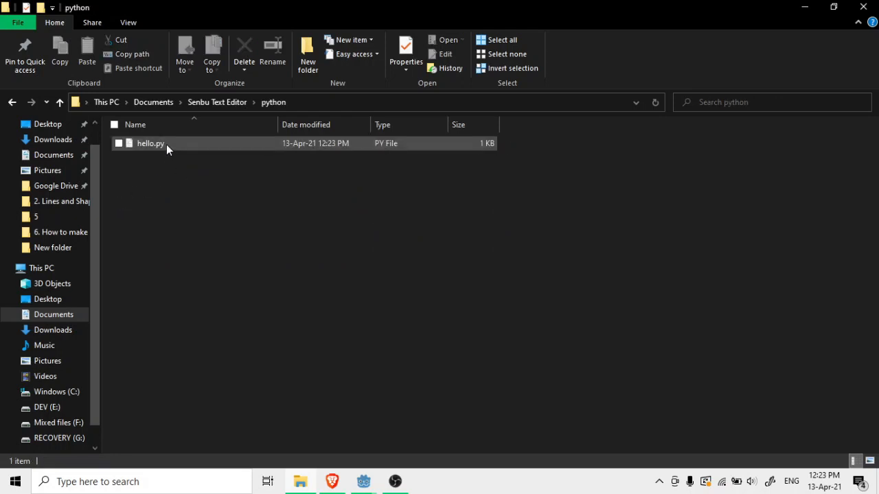
click(150, 143)
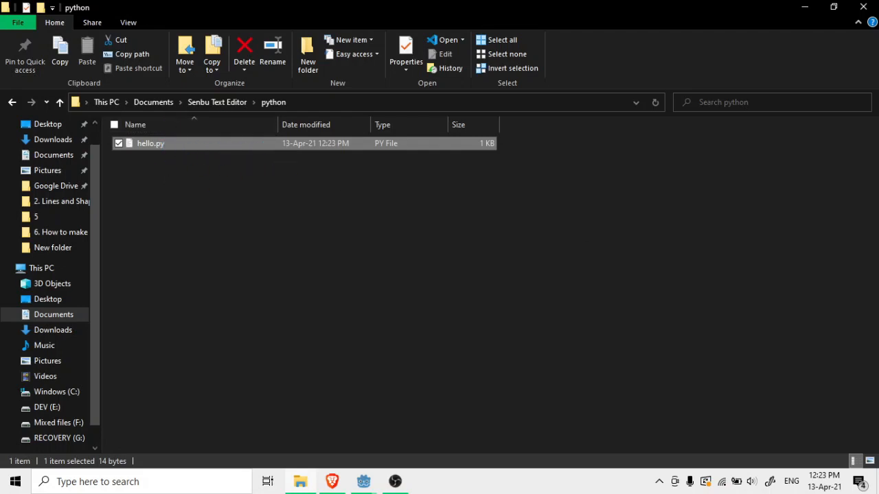
double_click(151, 143)
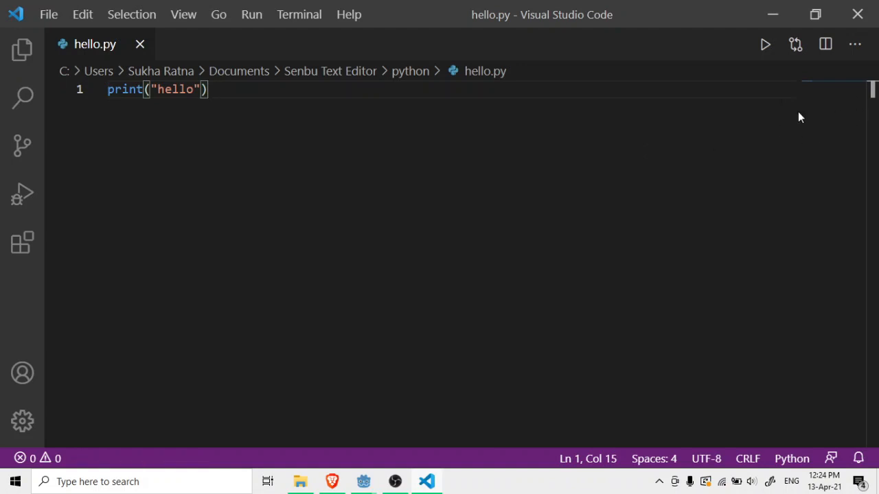
mouse_move(851, 96)
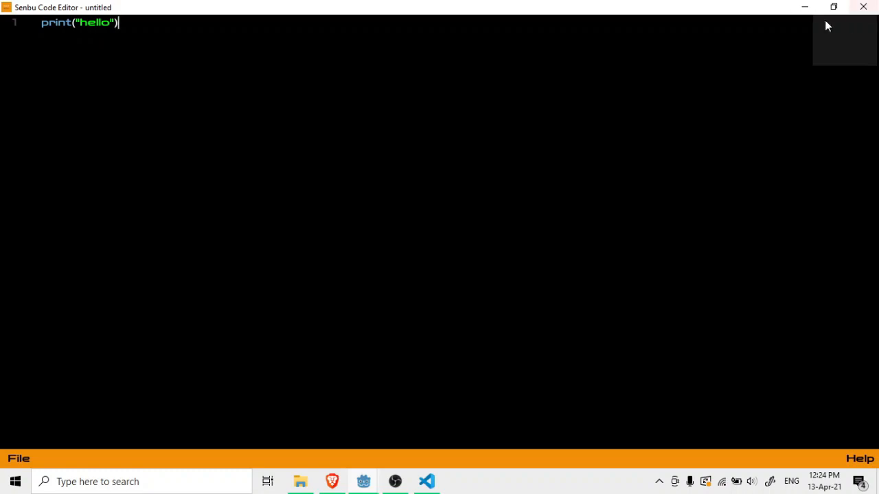
Select hello.py and list its Open with choices: Python and Visual Studio Code.
click(426, 481)
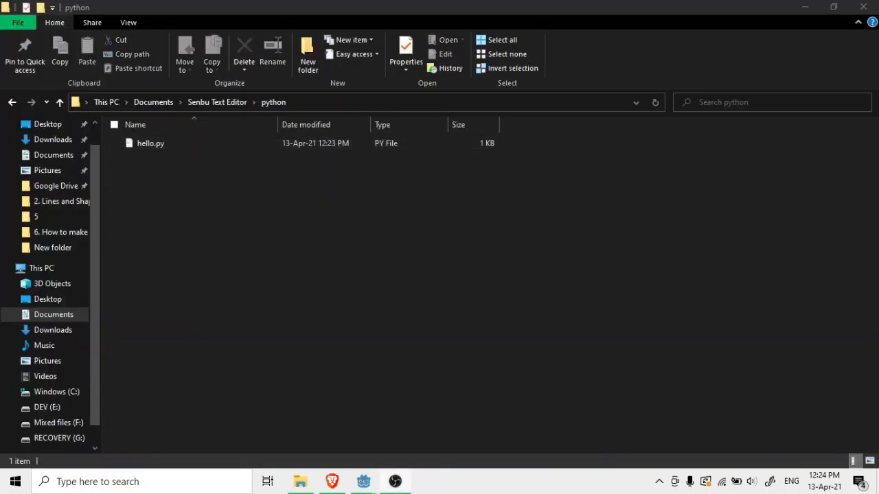
click(150, 143)
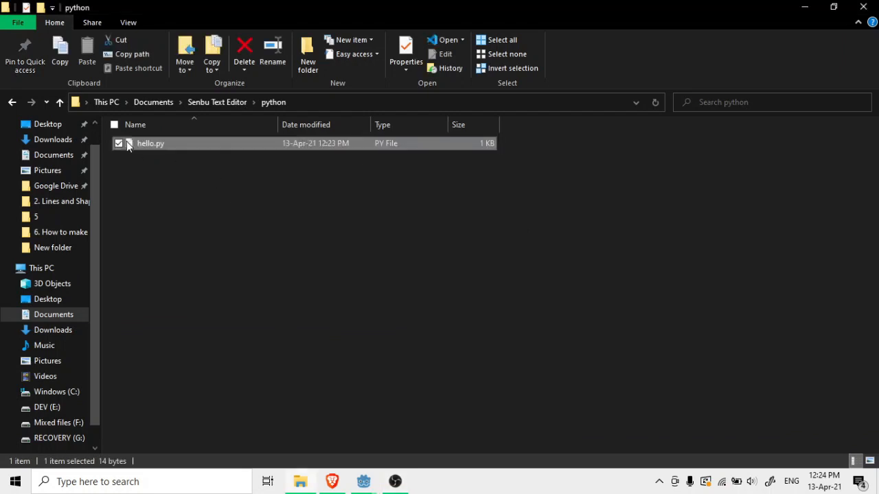
right_click(150, 143)
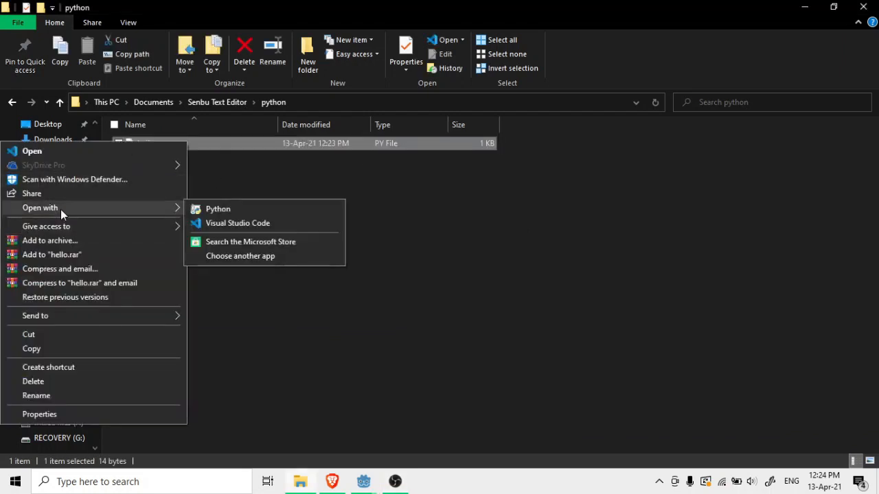
mouse_move(222, 218)
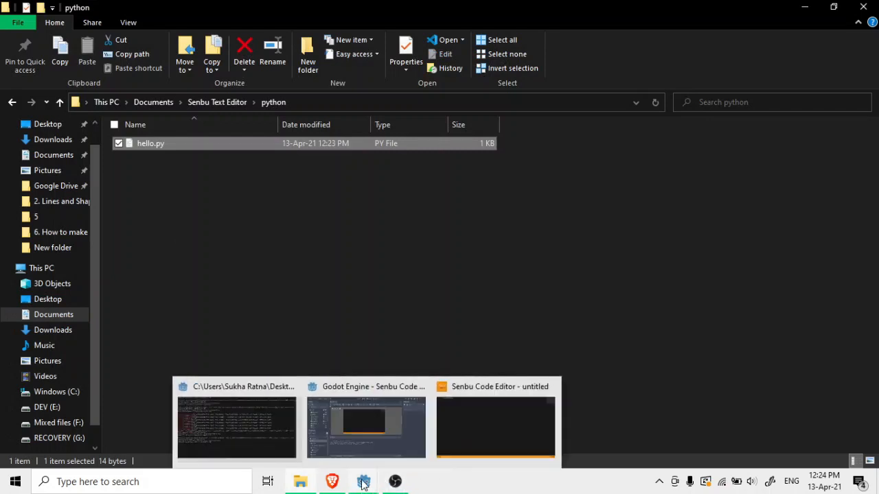
Add x=input() on line 2 of hello.py and check its 24-byte size.
click(496, 426)
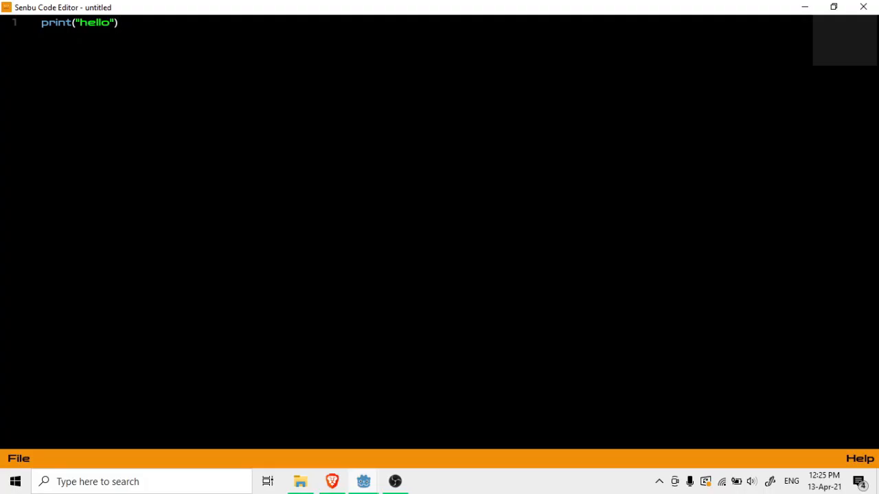
text(x-=)
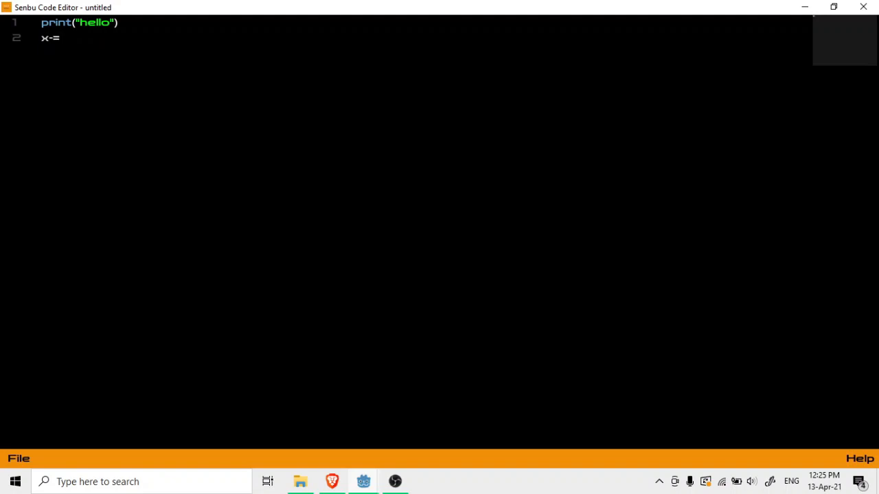
text(inpu)
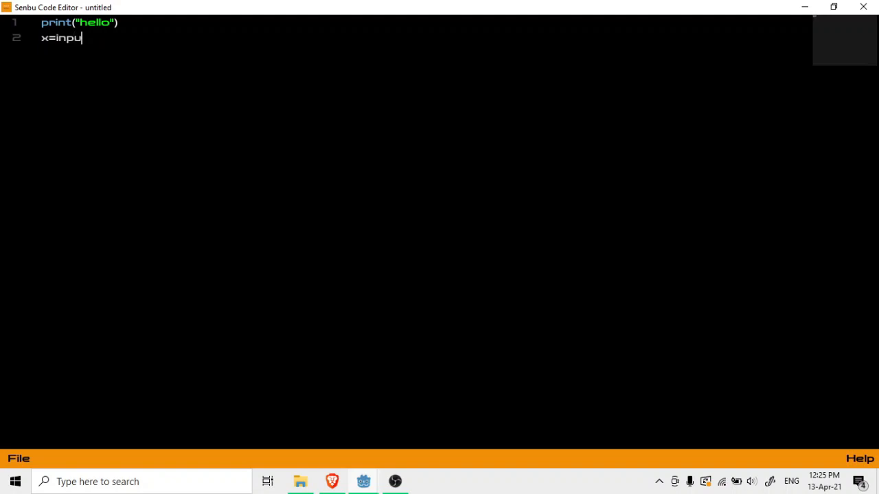
text(t())
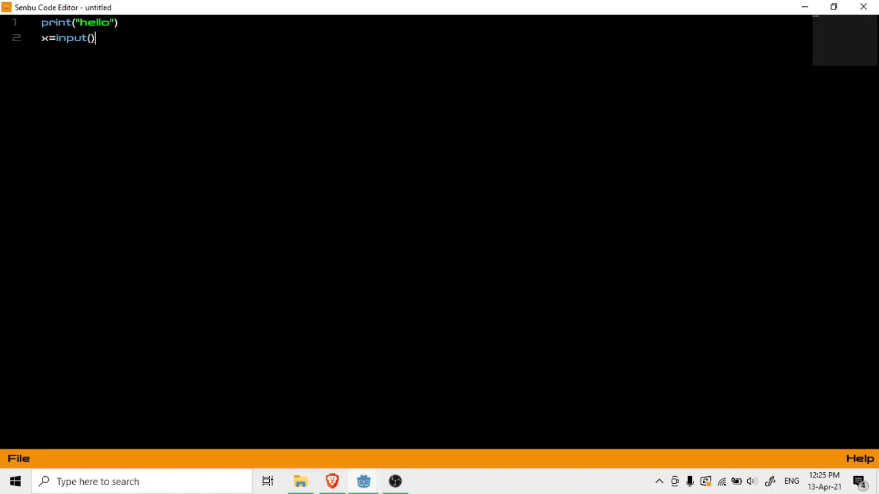
click(20, 457)
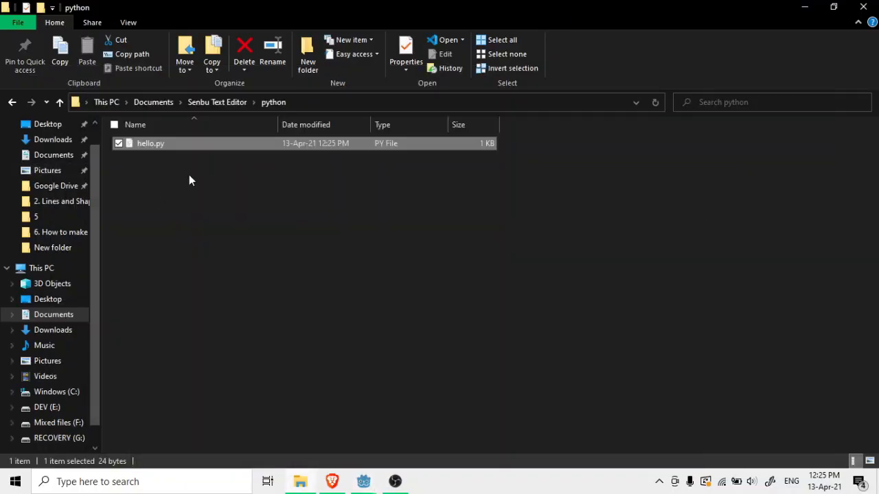
Confirm hello.py is 24 bytes in File Explorer, close Senbu Code Editor, and return to Godot.
right_click(151, 142)
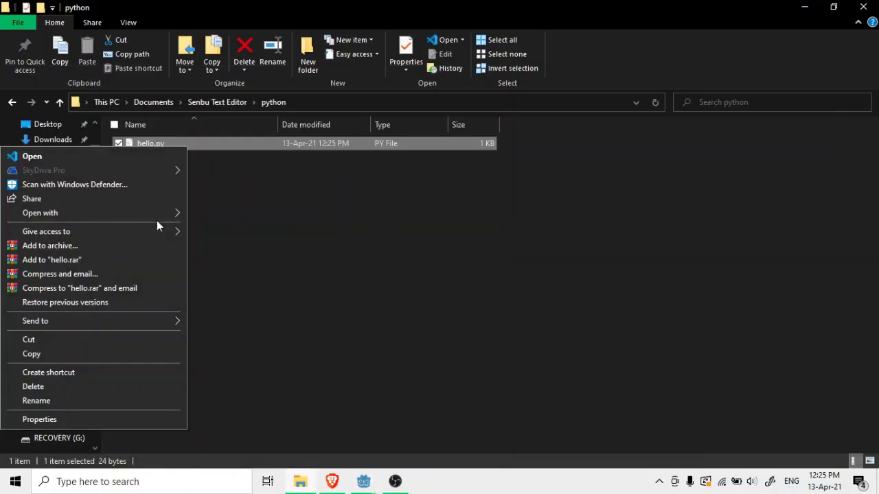
click(32, 156)
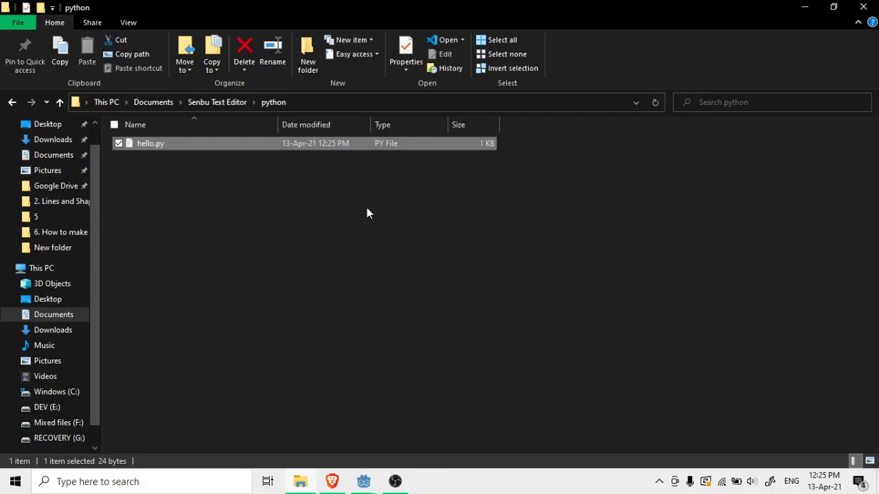
mouse_move(372, 291)
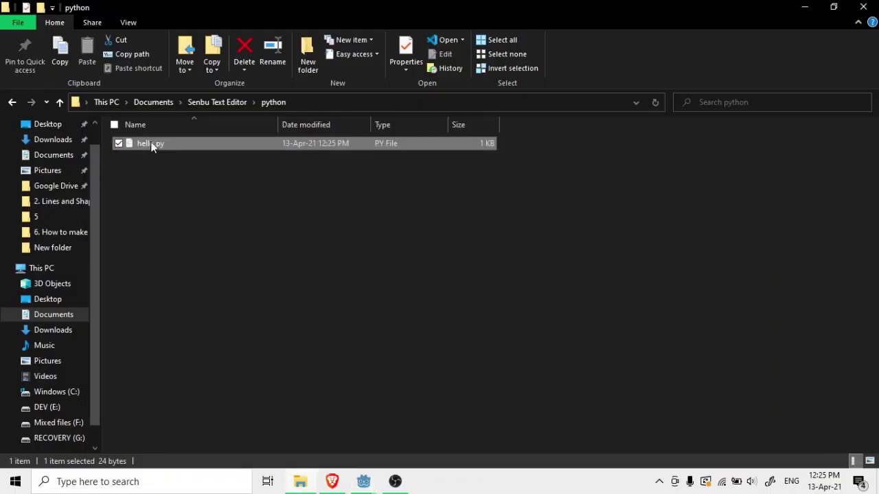
click(367, 282)
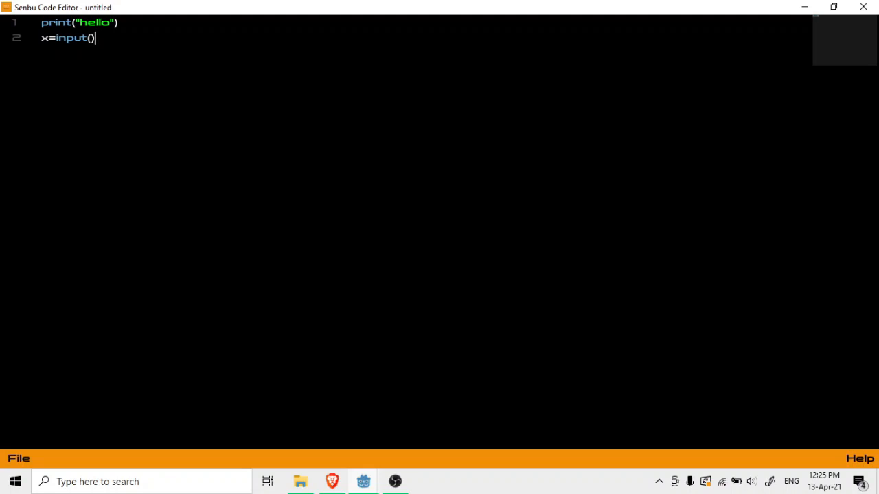
click(21, 458)
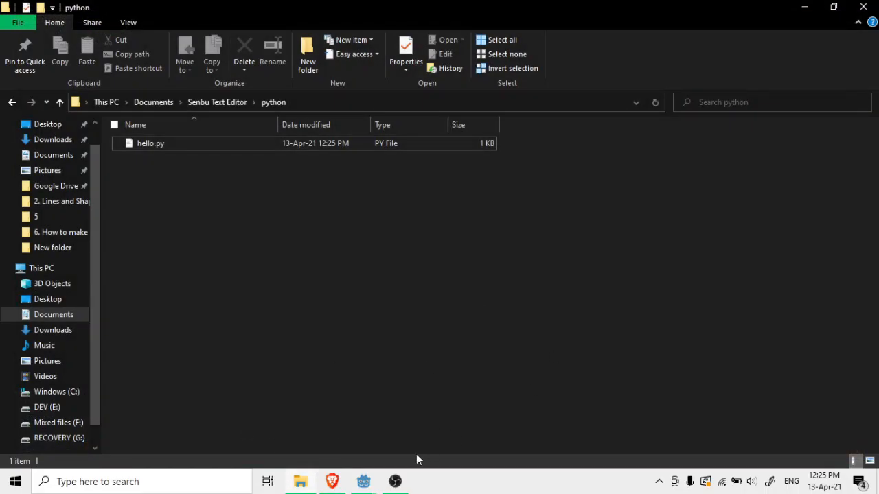
click(363, 480)
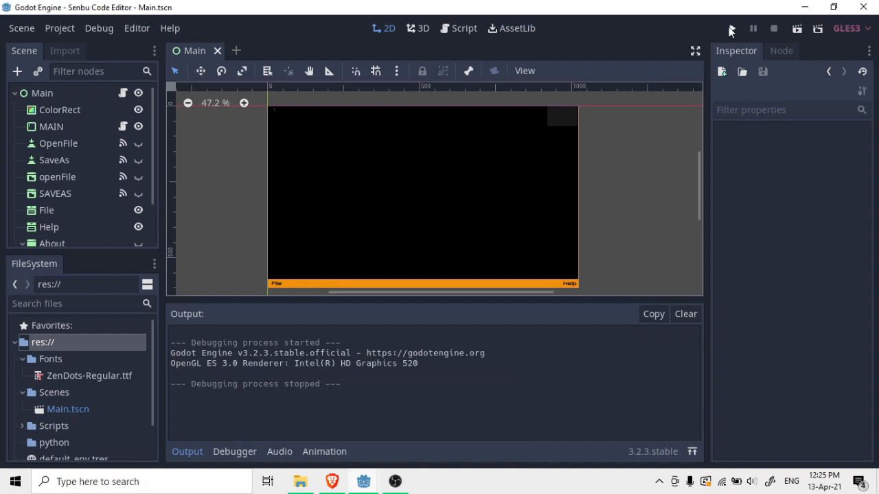
Relaunch the editor project and open hello.py from the python folder.
click(731, 28)
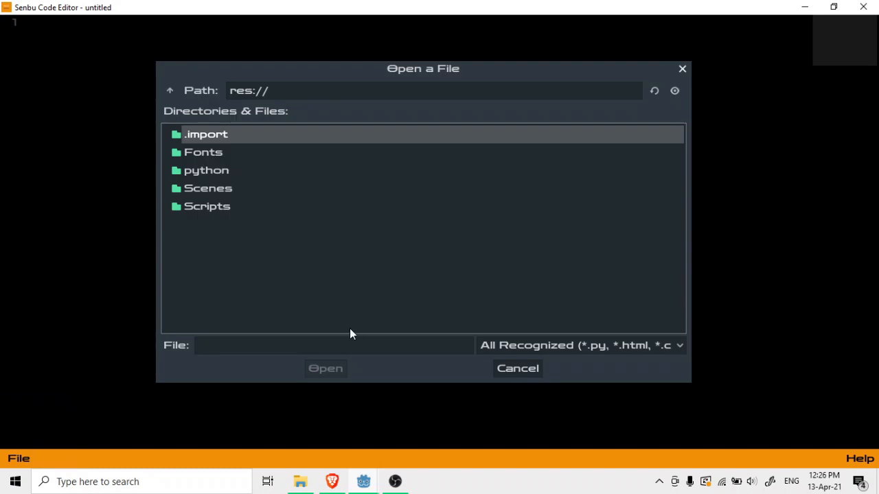
double_click(206, 170)
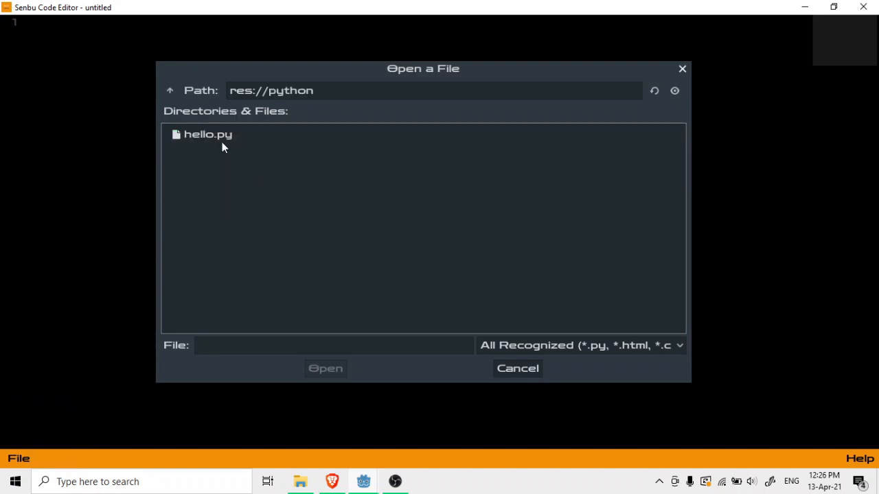
click(207, 134)
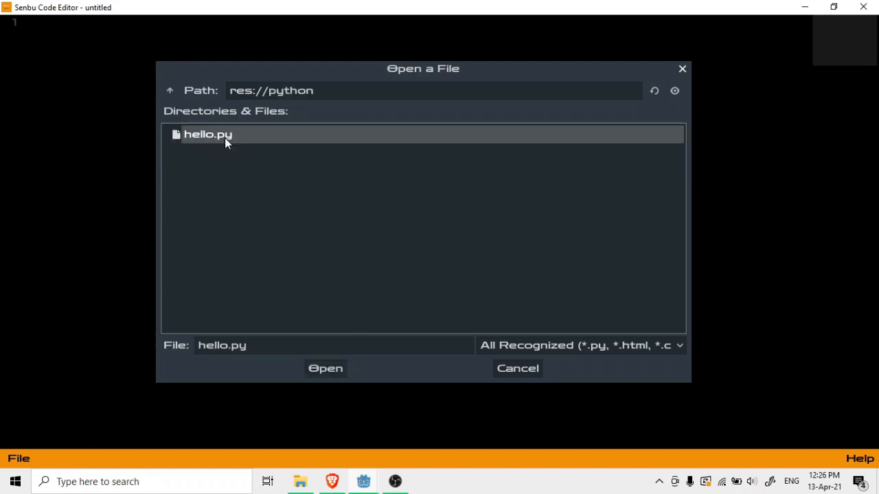
click(325, 368)
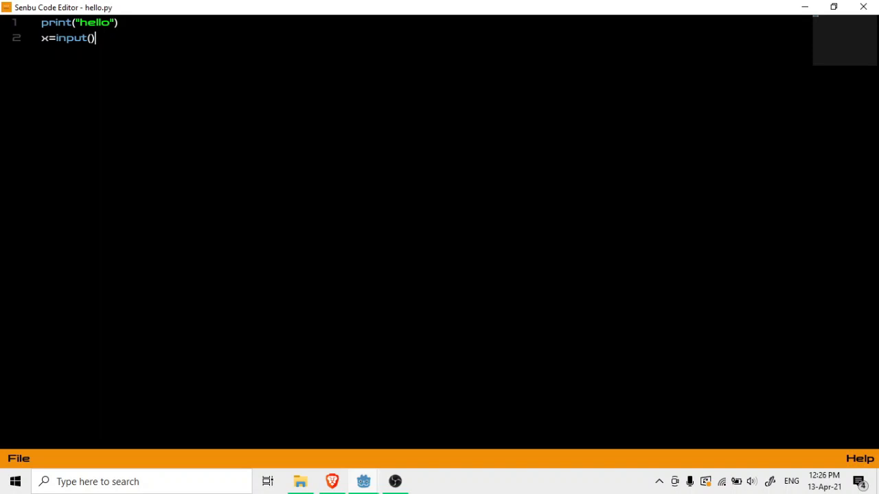
Change the input line to x=int(input()) and add 'if x==10:' printing "you entred 10".
key(Enter)
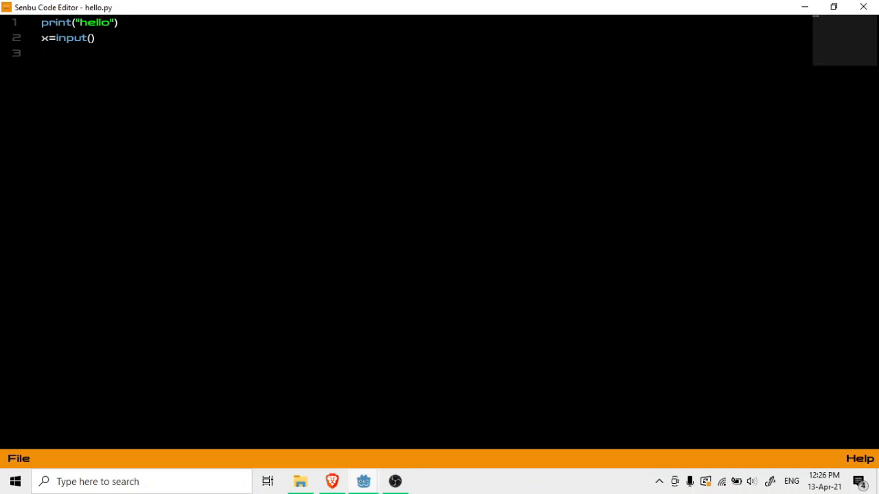
text(if)
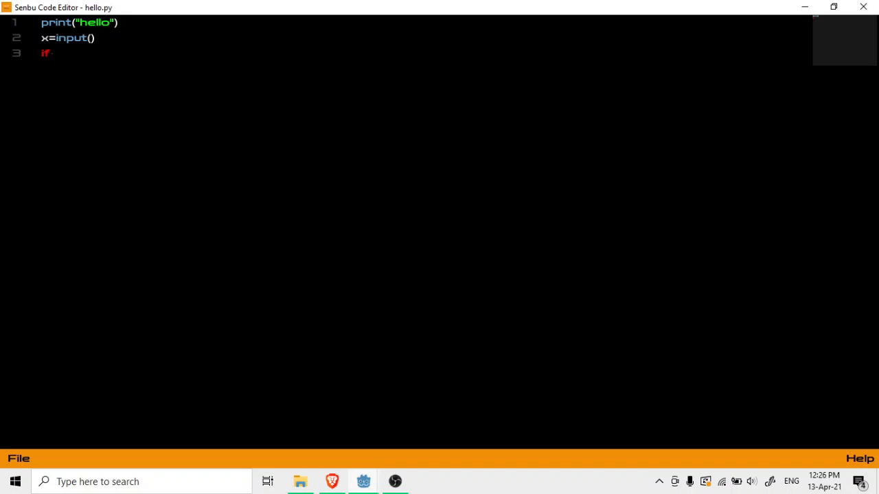
text(x==)
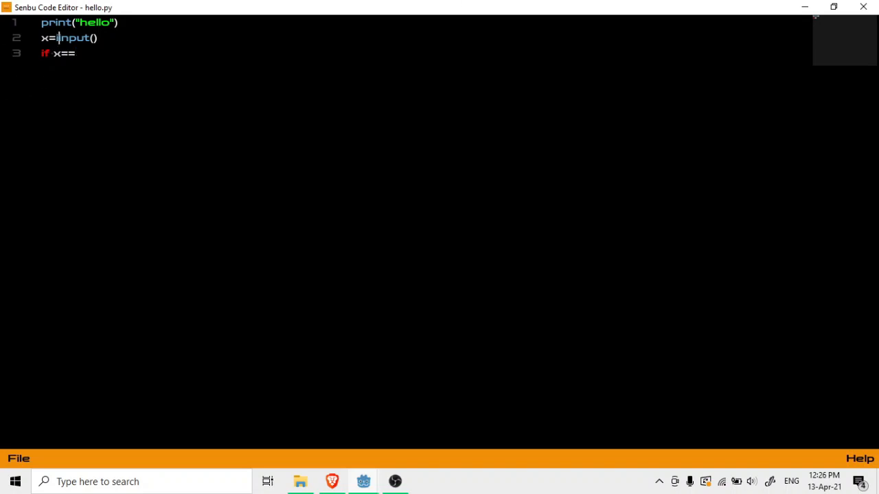
text(nt()
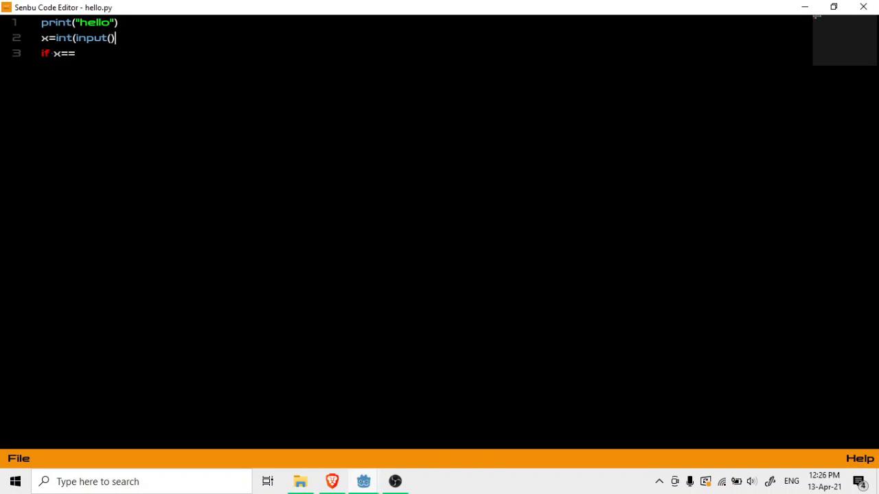
text())
click(155, 54)
text(10:)
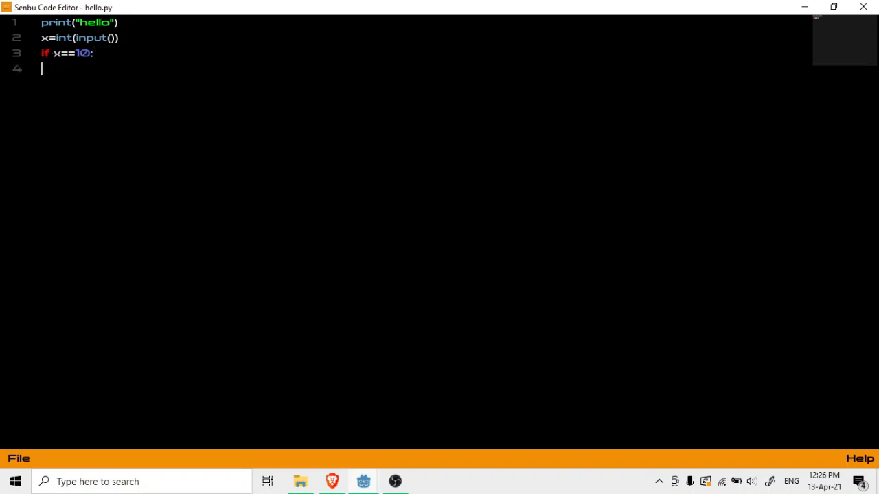
text(print)
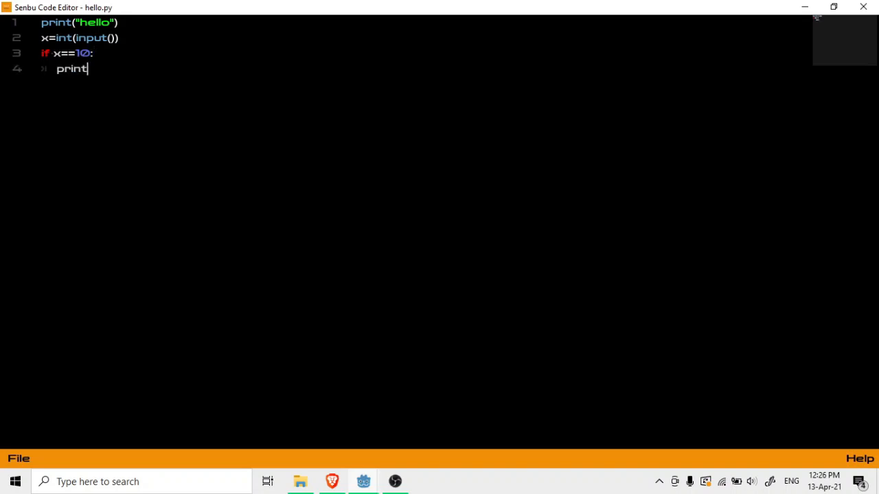
text(()
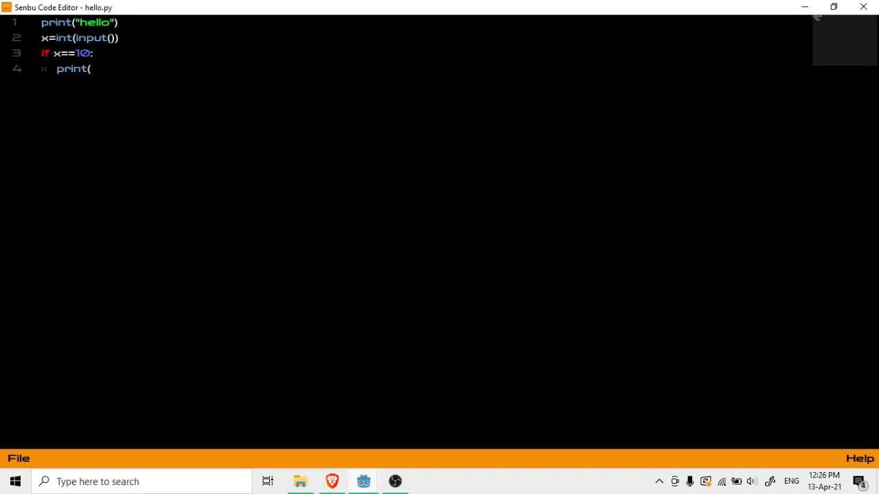
text(")
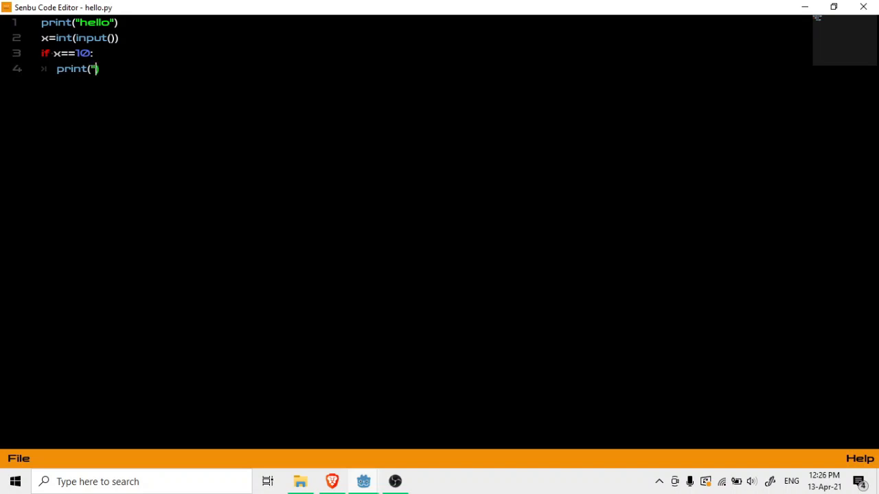
text(you en)
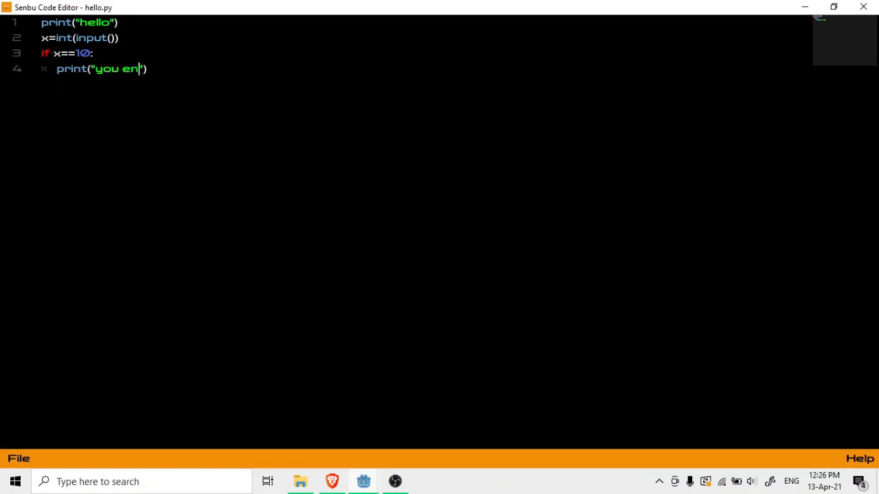
text(tree)
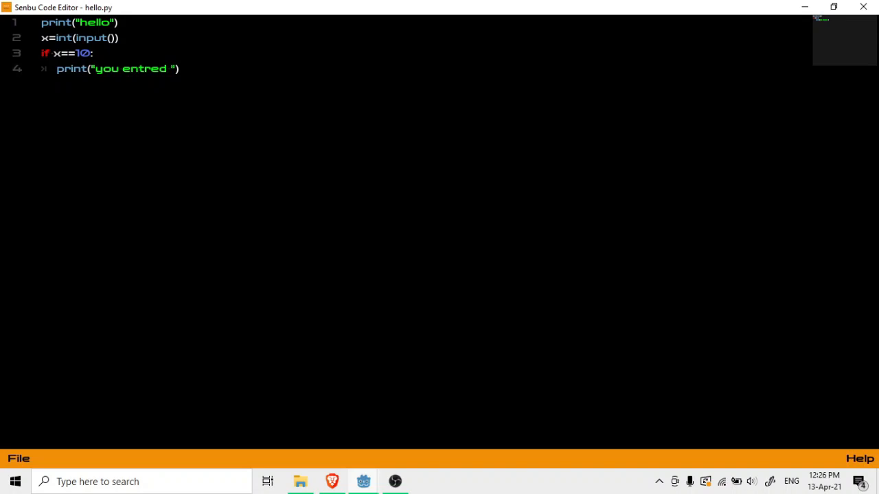
text(10)
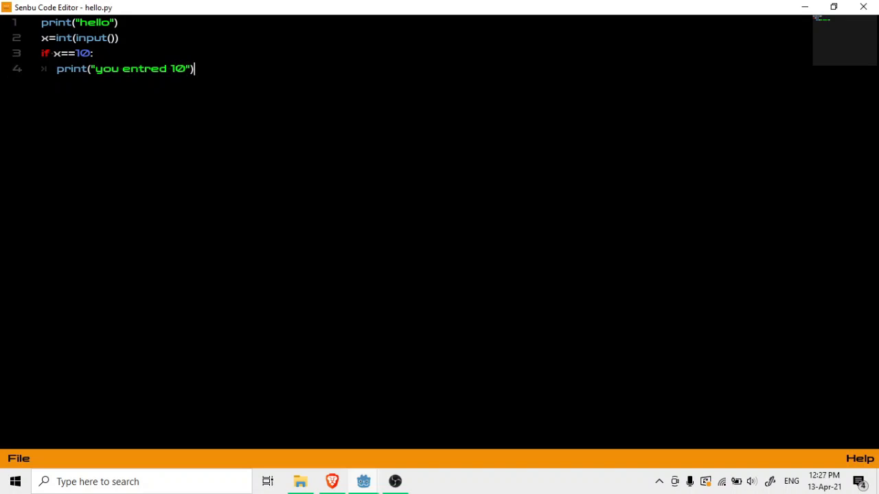
Save the script over hello.py in the python folder and view its File Explorer actions.
click(19, 457)
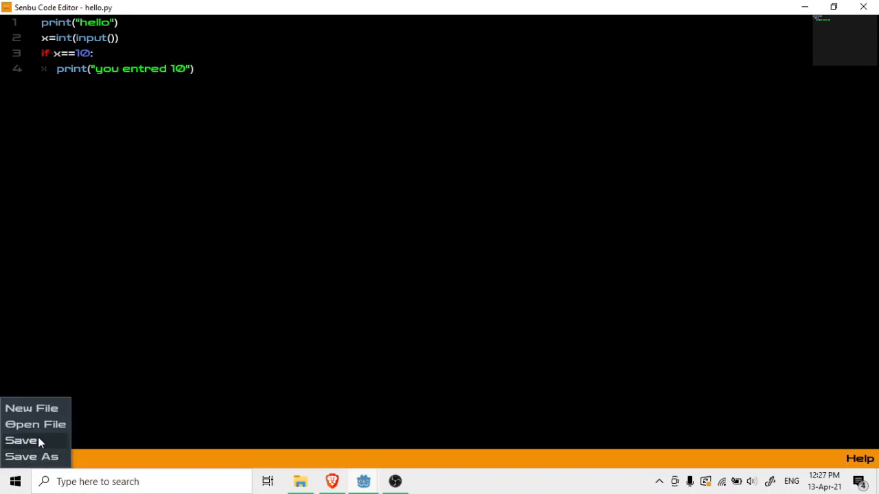
click(31, 456)
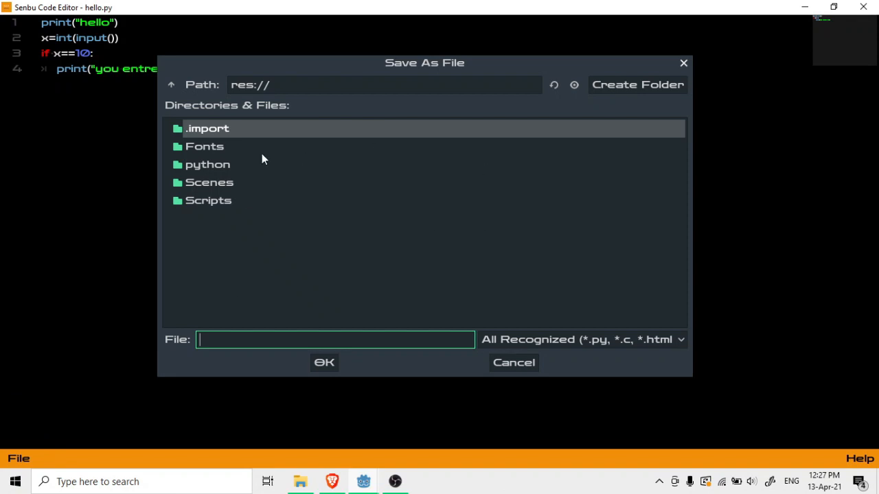
double_click(207, 164)
text(hello.py)
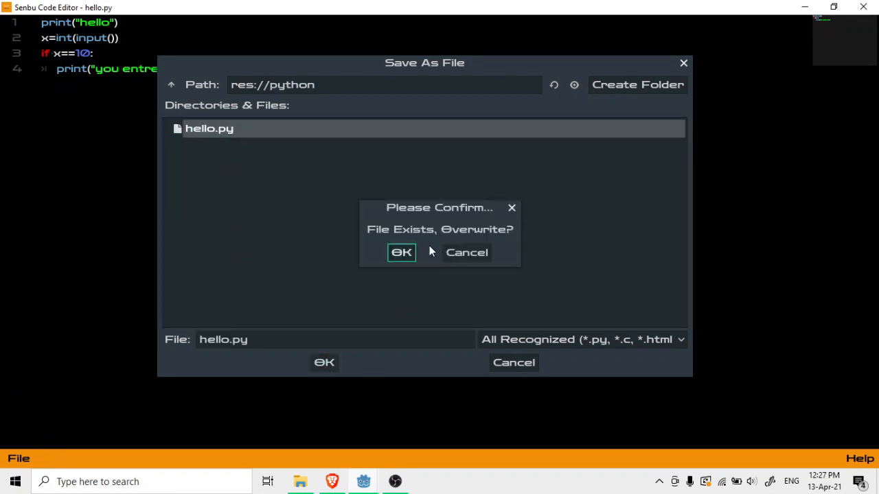
click(401, 252)
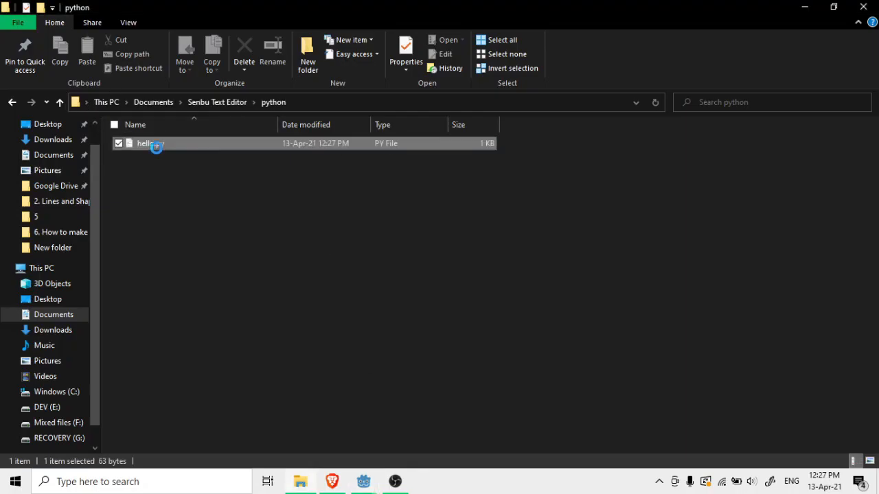
right_click(149, 143)
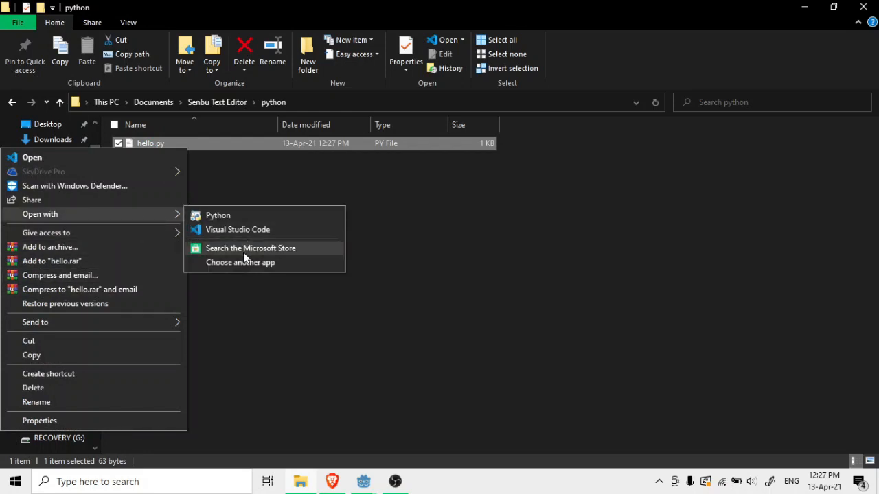
Dismiss hello.py's context menu and switch back to the Senbu Code Editor window.
click(217, 214)
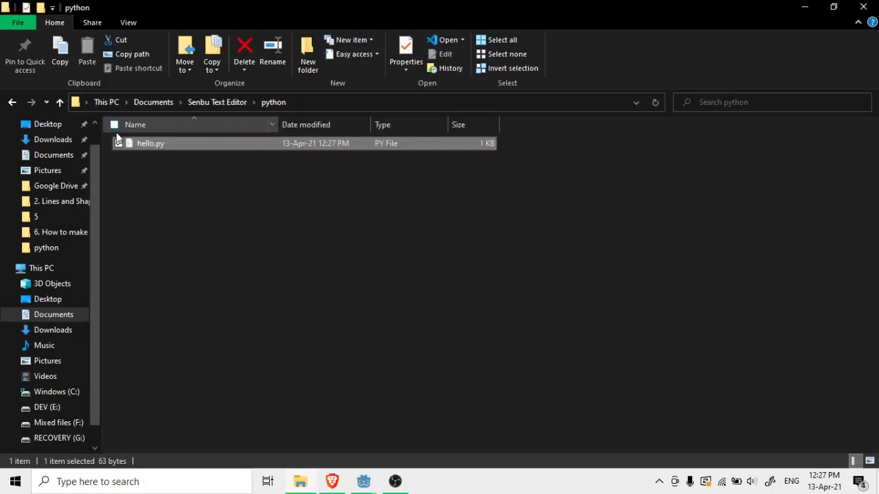
mouse_move(362, 481)
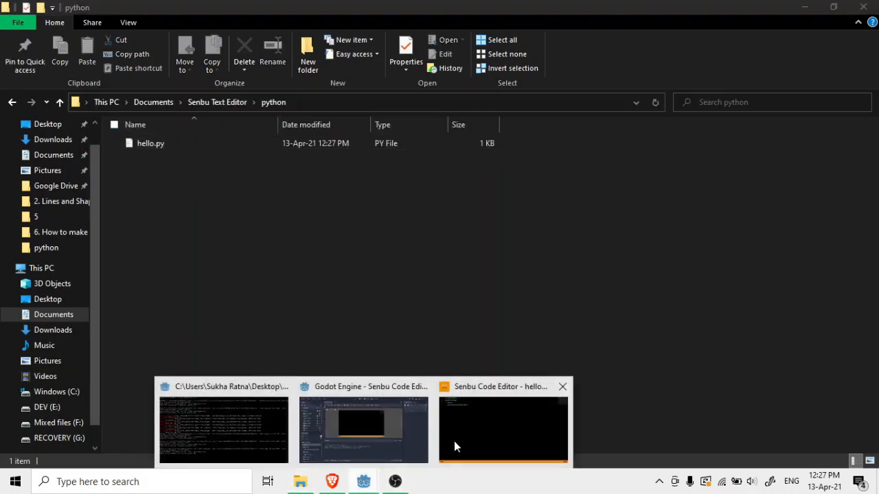
click(503, 430)
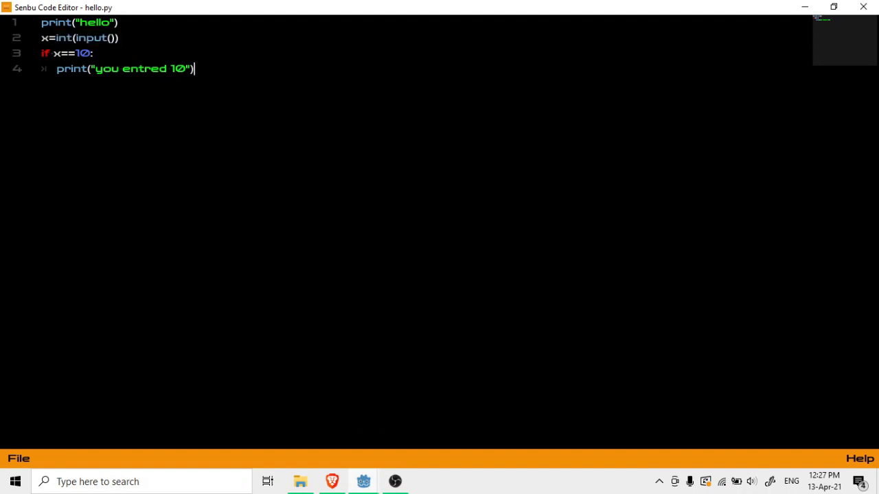
Add line 5 y=int(input()), then bring up hello.py's actions in File Explorer.
text(x=int(input()))
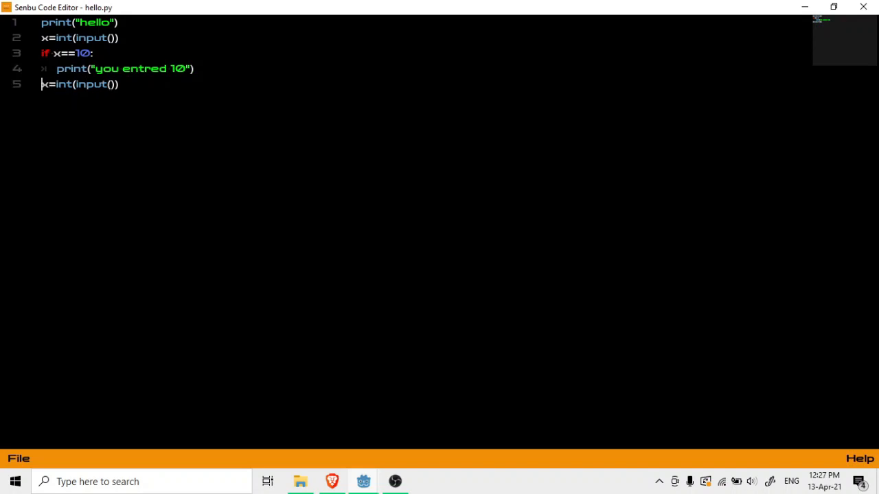
text(y)
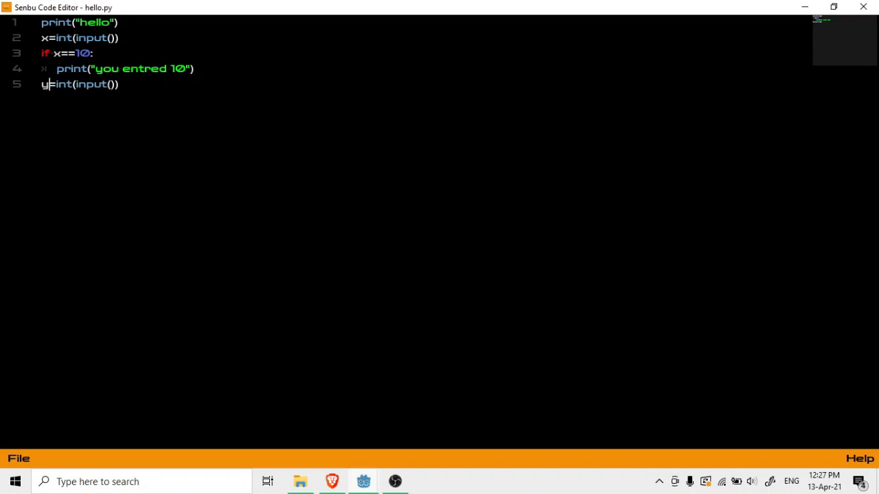
click(19, 458)
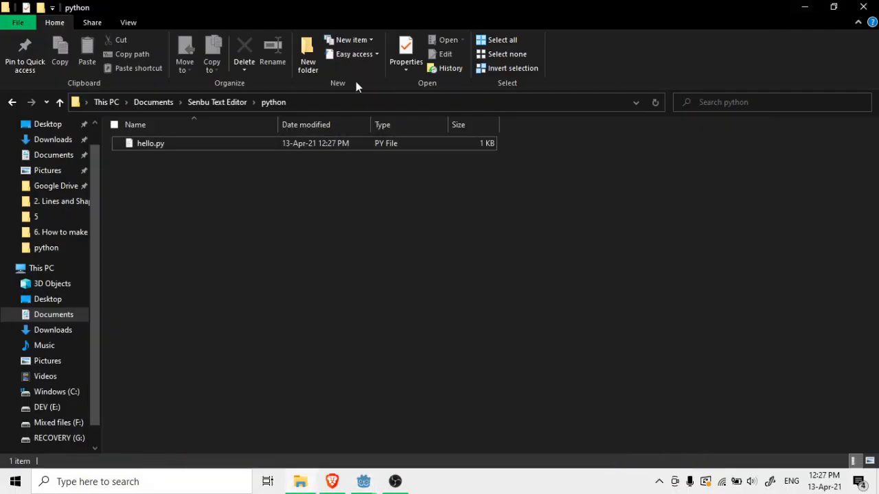
right_click(151, 143)
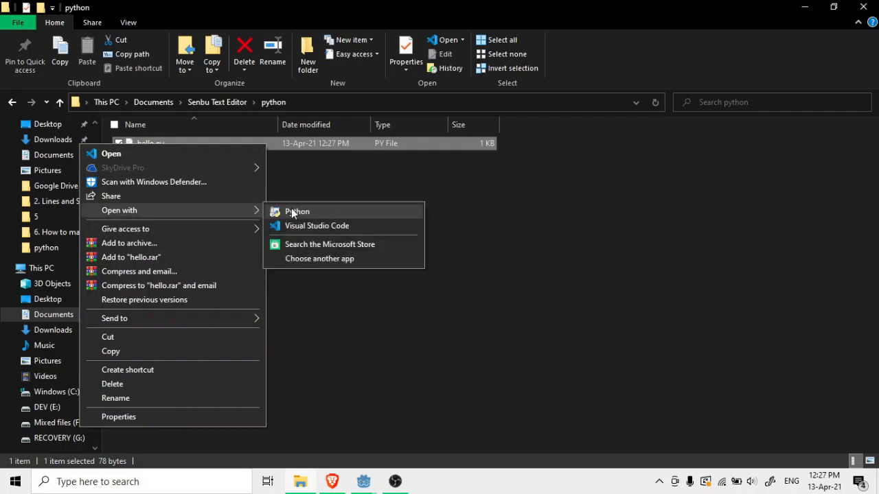
Run hello.py with Python, enter 10 to print "you entred 10", and close the console.
click(297, 212)
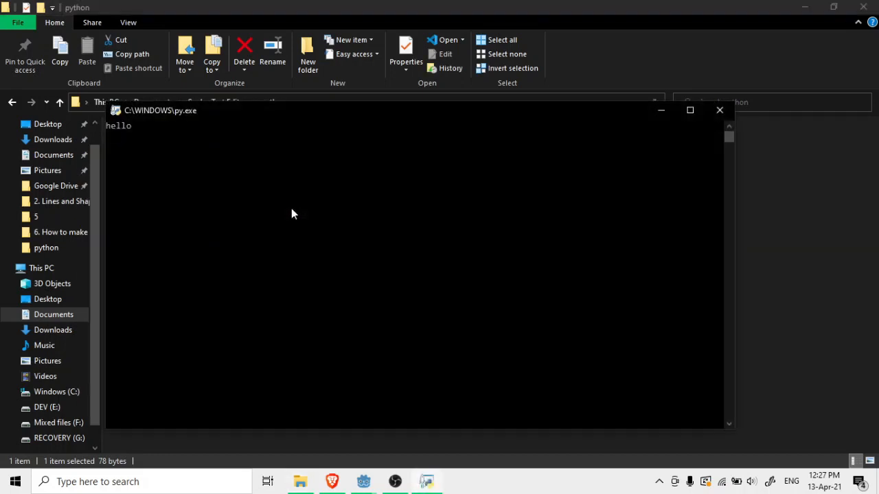
text(10)
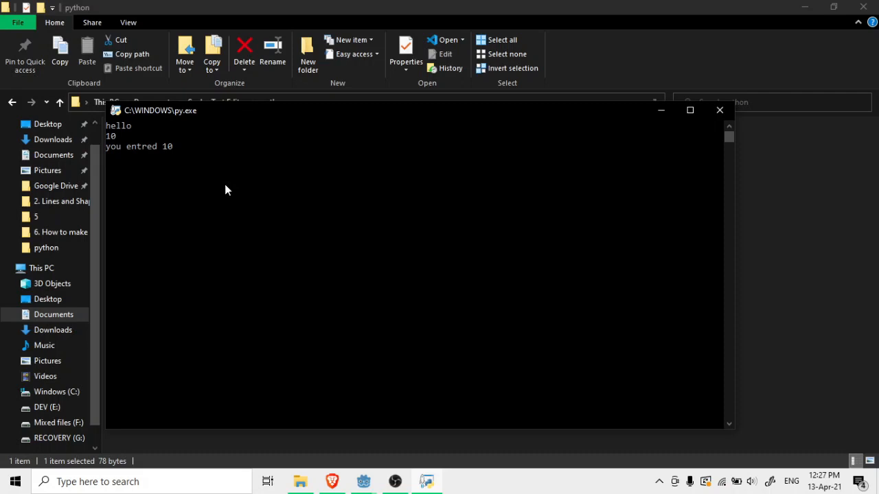
click(719, 111)
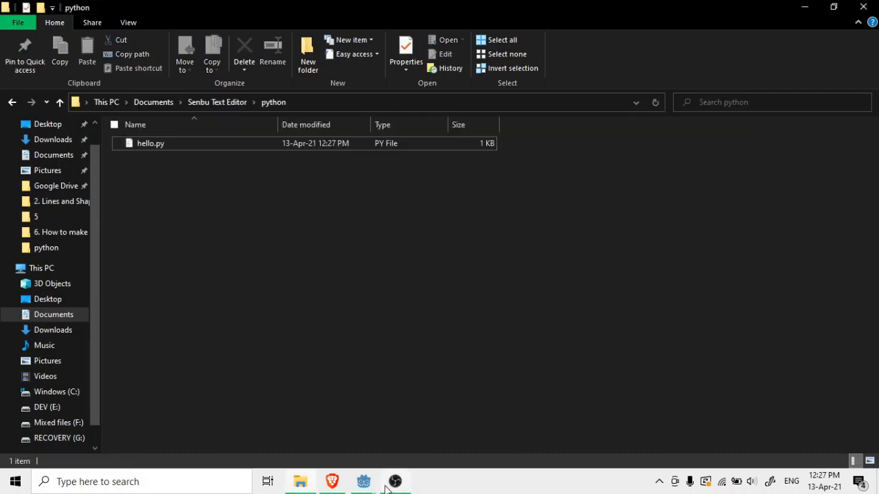
mouse_move(361, 481)
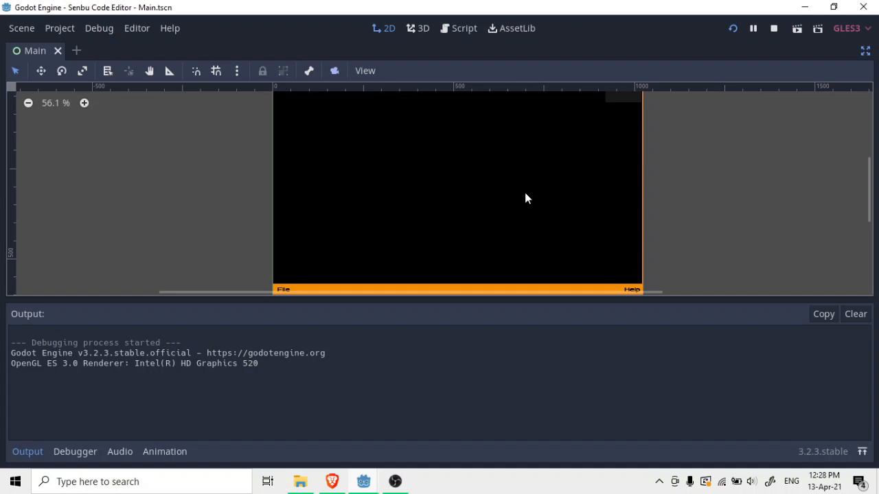
mouse_move(126, 227)
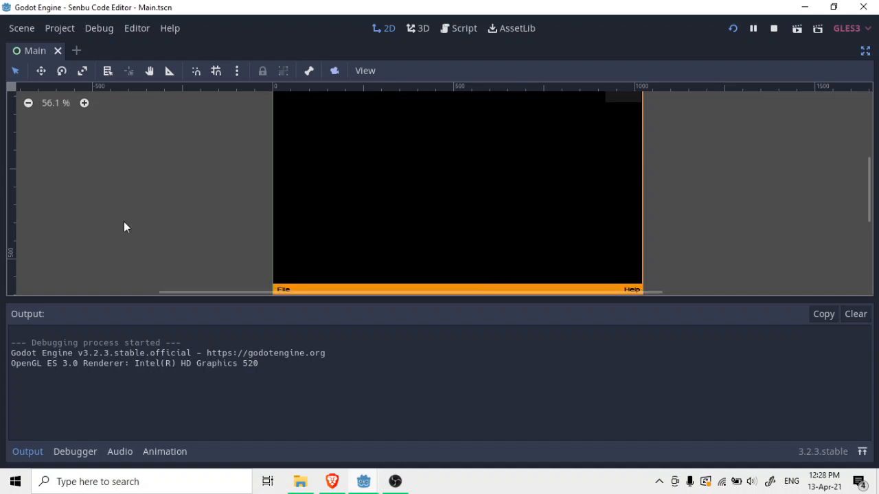